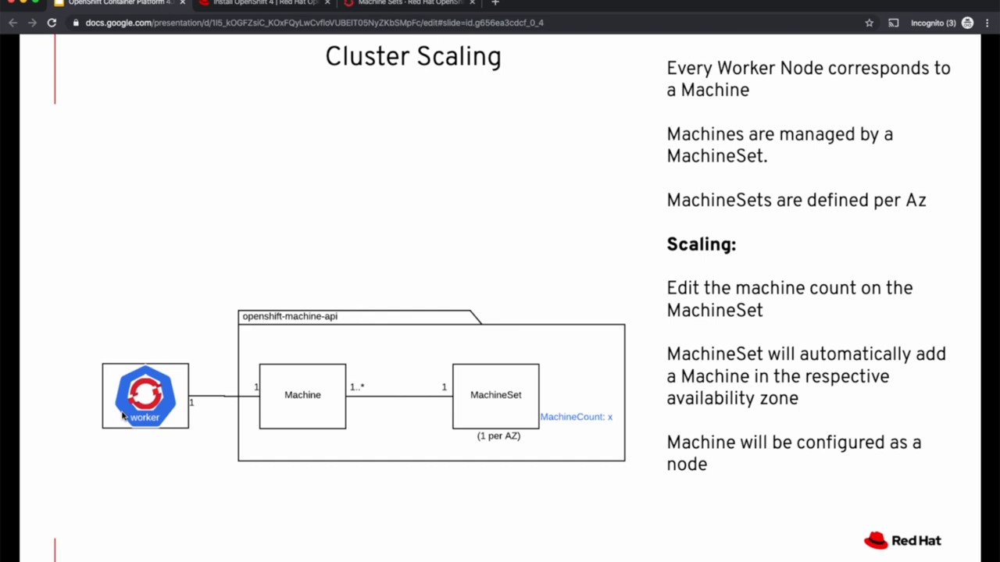
{"action": "mouse_move", "coordinate": [304, 422]}
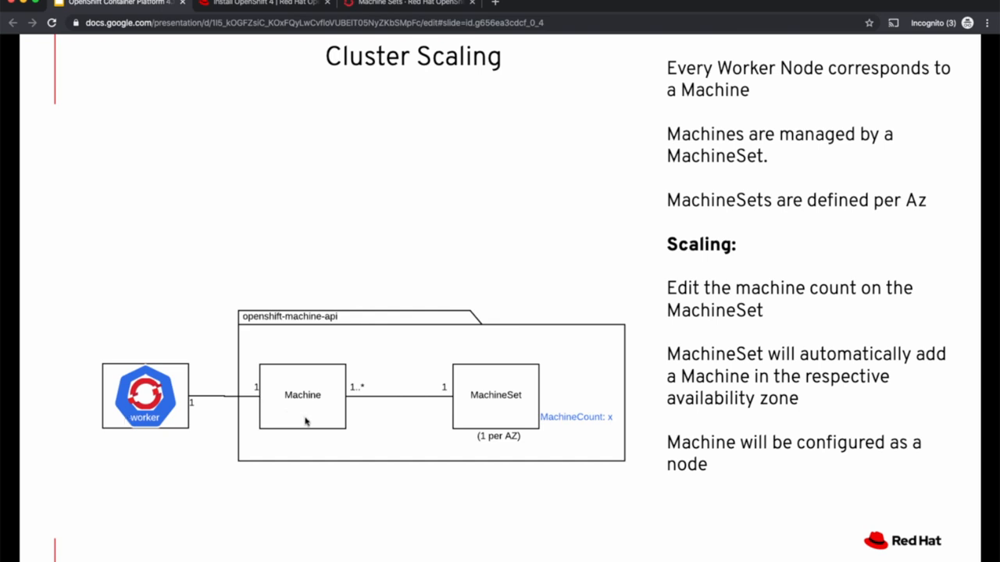
{"action": "mouse_move", "coordinate": [331, 405]}
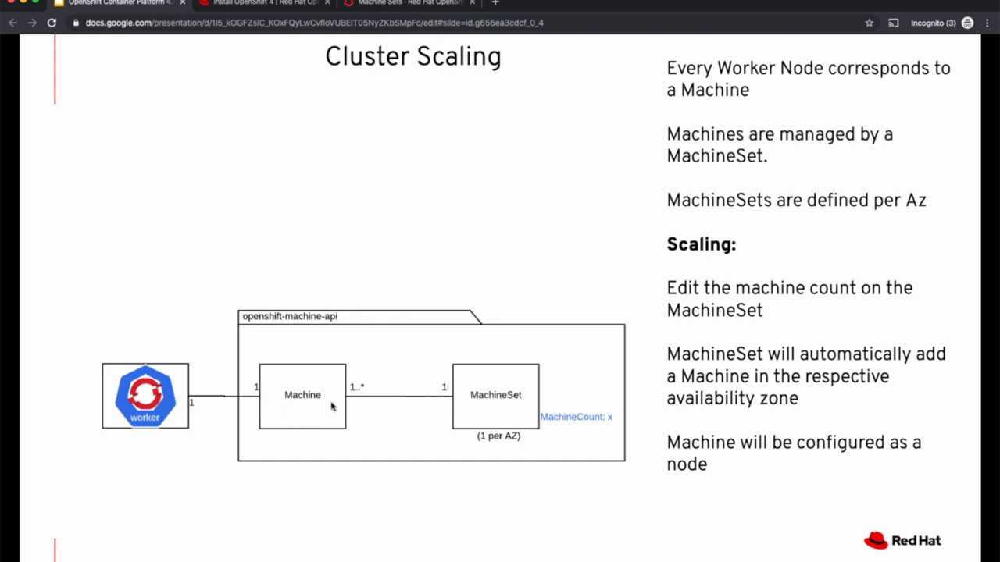
{"action": "mouse_move", "coordinate": [503, 403]}
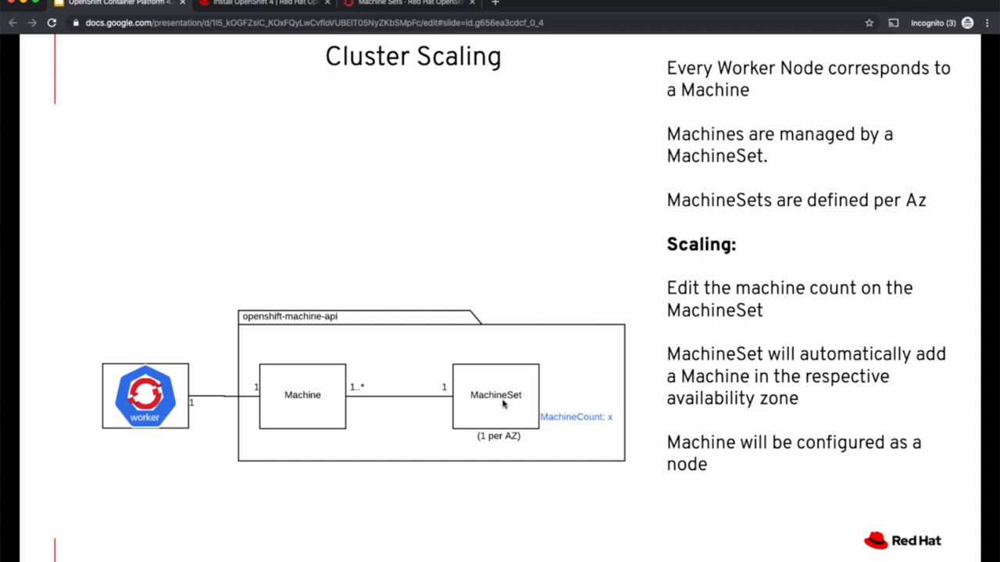
{"action": "mouse_move", "coordinate": [502, 405]}
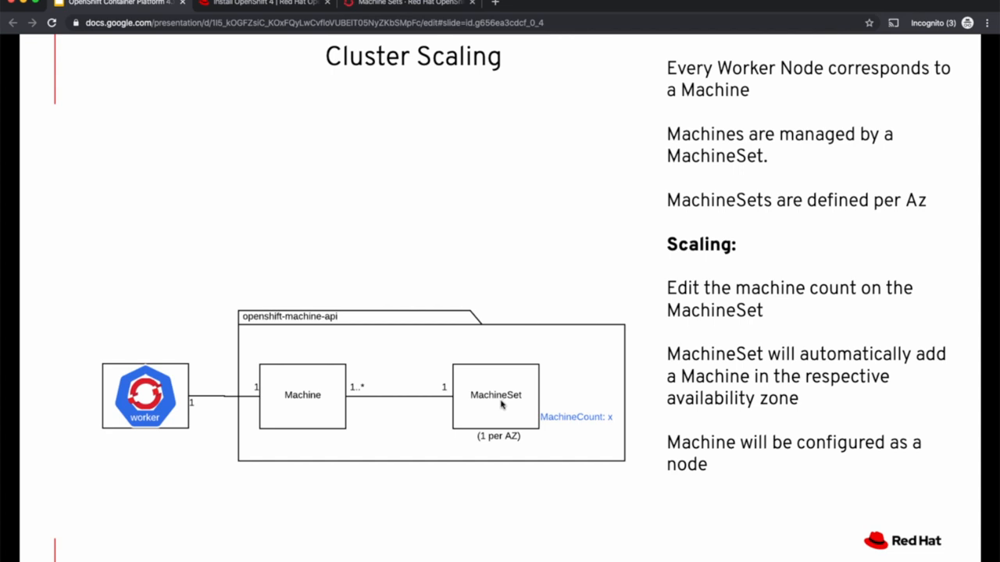
{"action": "mouse_move", "coordinate": [499, 406]}
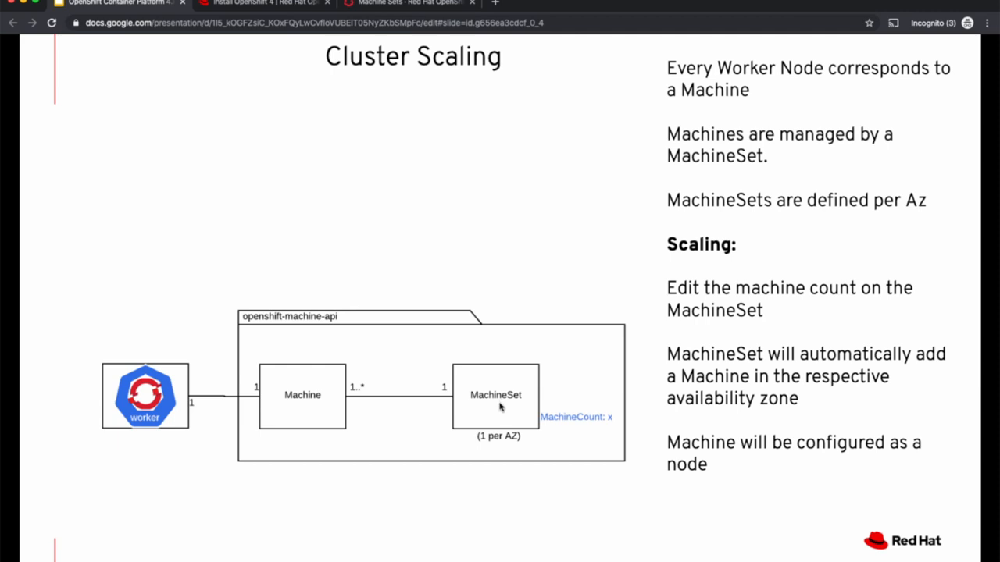
{"action": "mouse_move", "coordinate": [483, 454]}
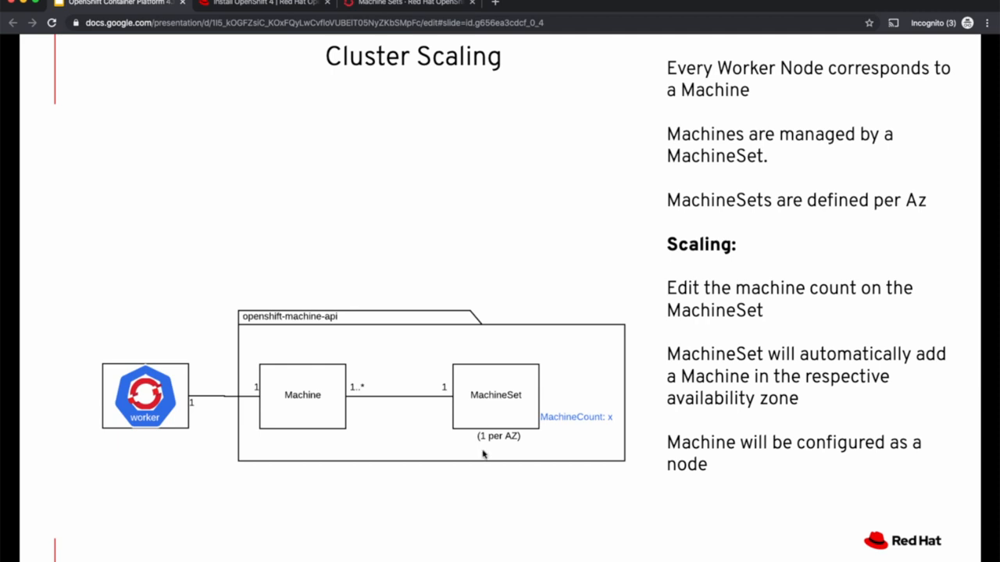
{"action": "mouse_move", "coordinate": [586, 425]}
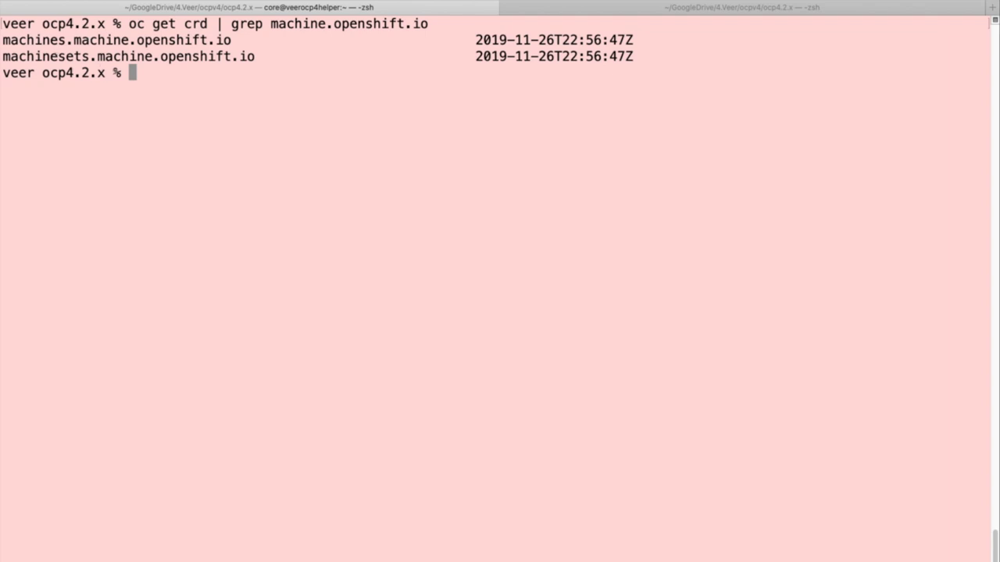
List the machines and machinesets in the openshift-machine-api namespace with oc get.
{"action": "type", "text": "oc get machines -n openshift-machine-api"}
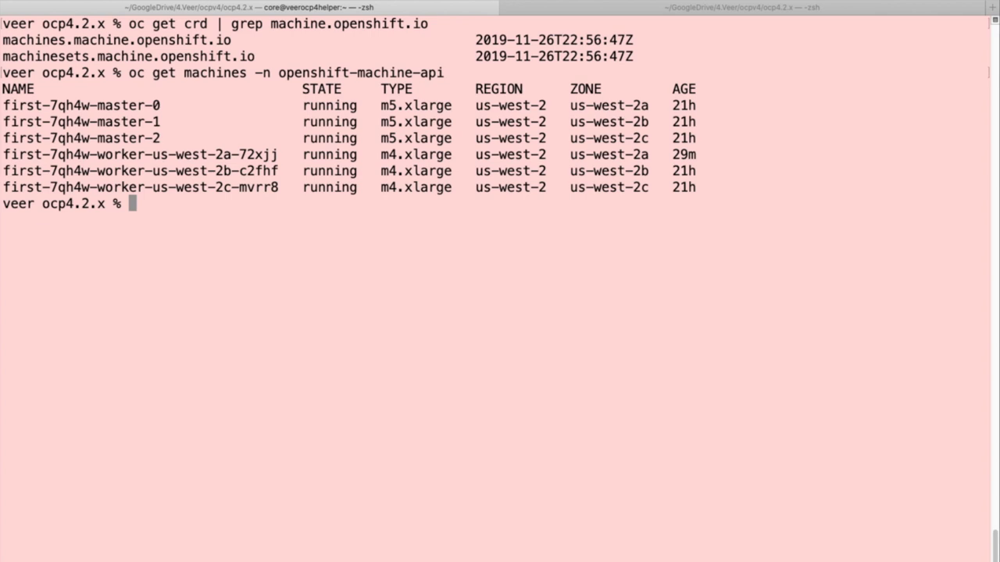
{"action": "type", "text": "oc get machinesets -n openshift-machine-api"}
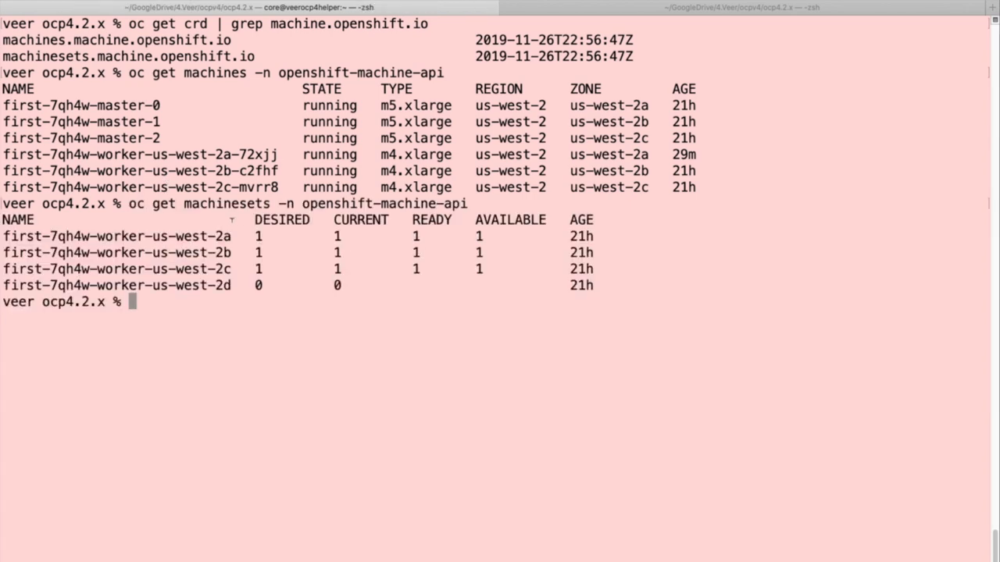
{"action": "mouse_move", "coordinate": [164, 266]}
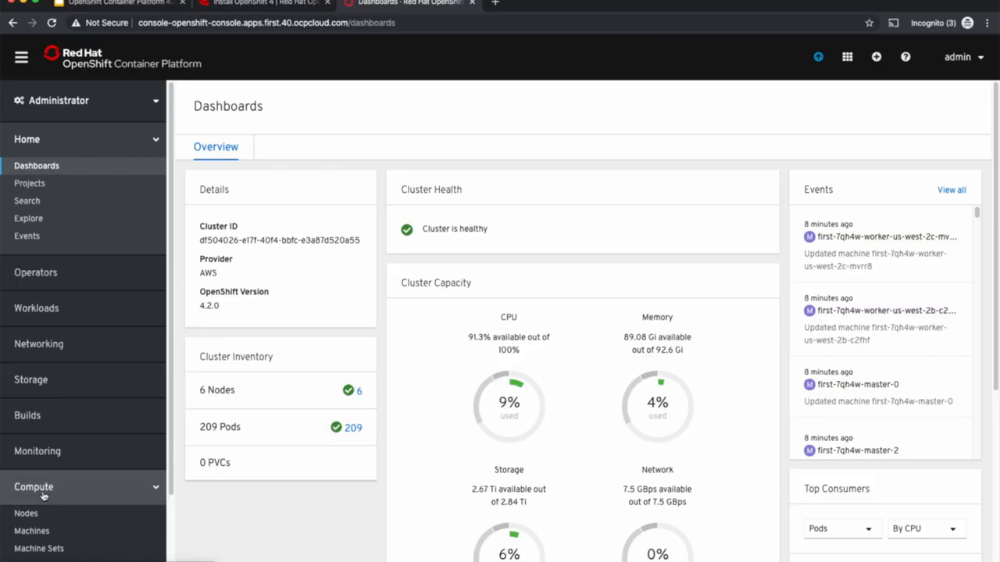
Browse Compute > Nodes and then the Machine Sets list showing the four worker machine sets.
{"action": "left_click", "coordinate": [25, 512]}
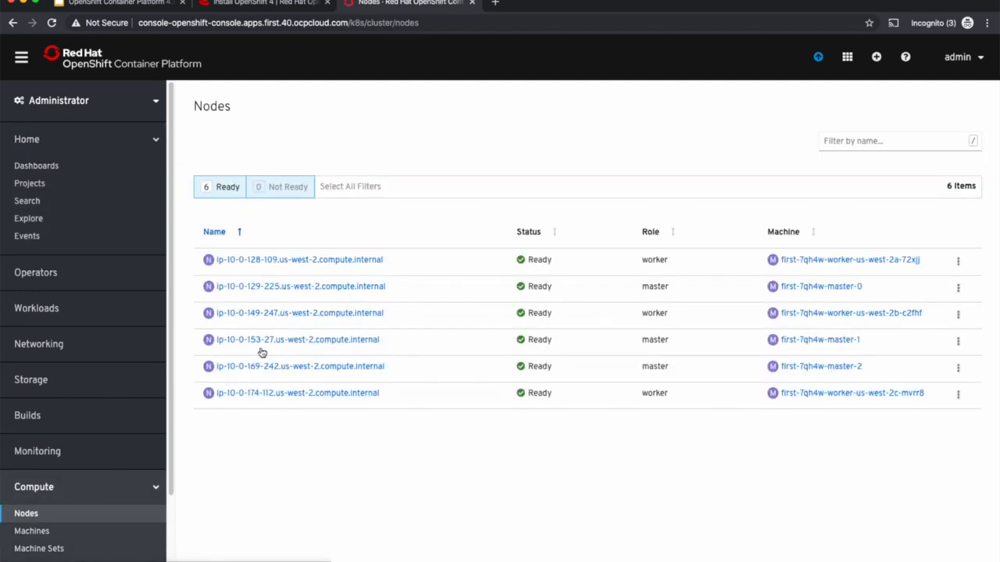
{"action": "mouse_move", "coordinate": [281, 383]}
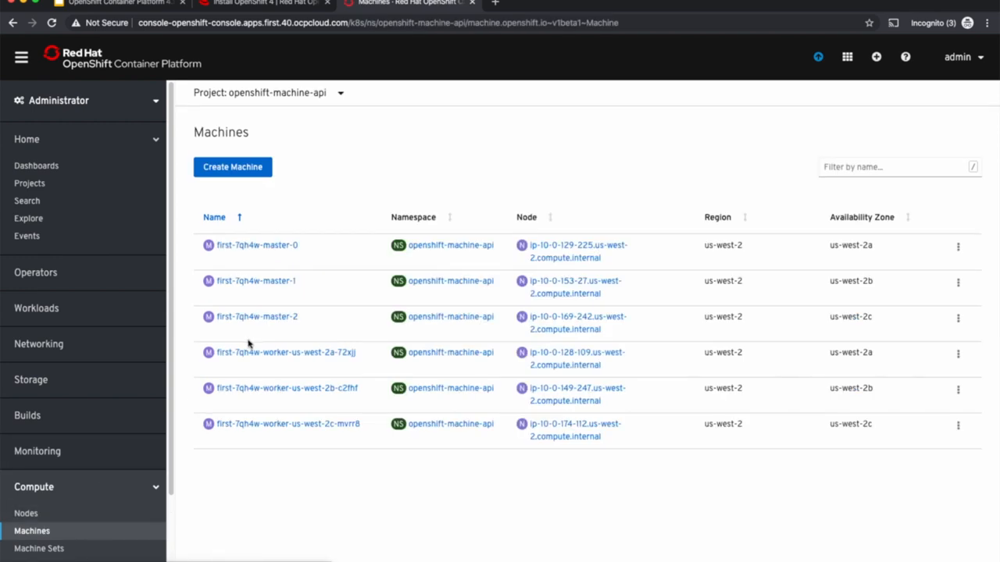
{"action": "mouse_move", "coordinate": [256, 315]}
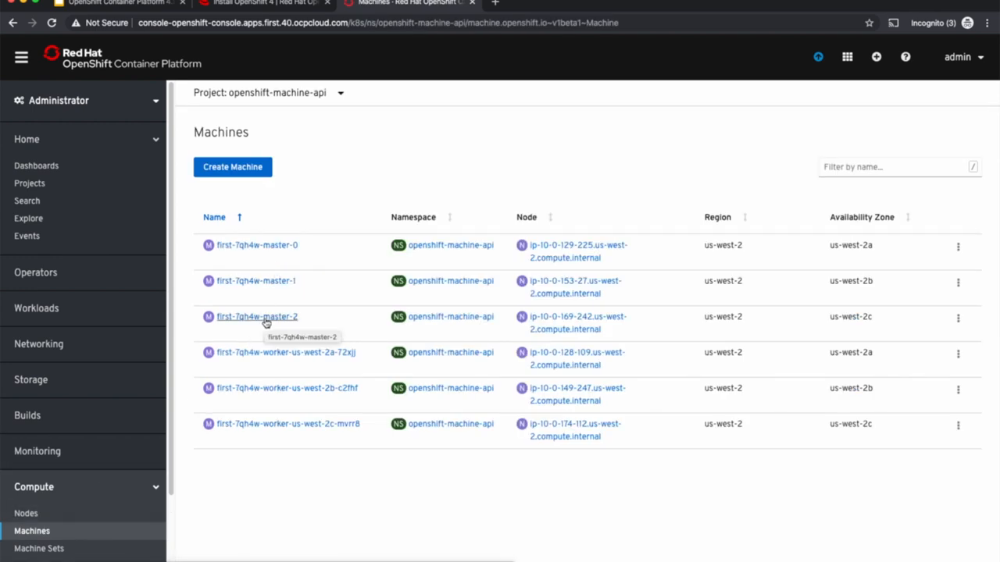
{"action": "left_click", "coordinate": [39, 548]}
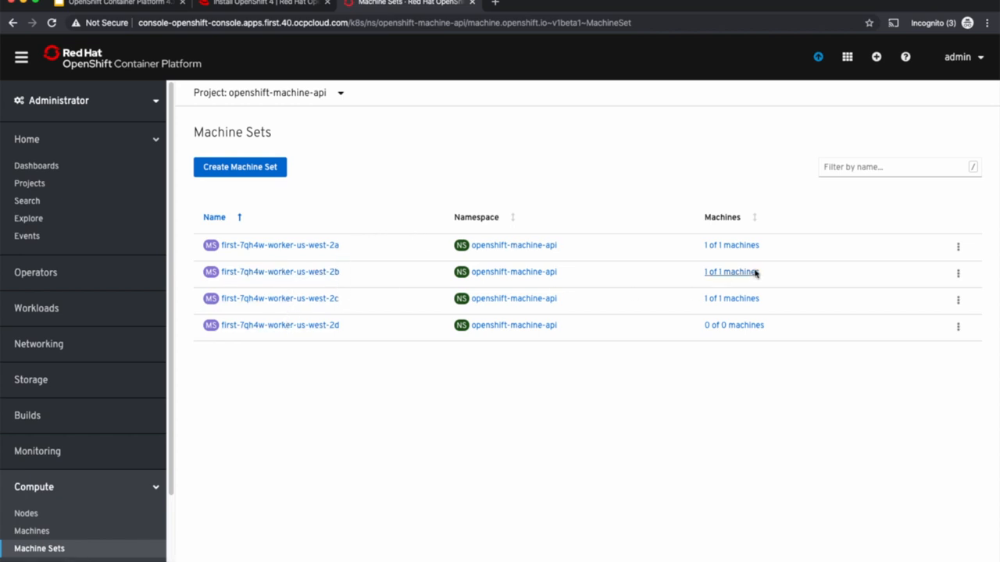
{"action": "mouse_move", "coordinate": [731, 299]}
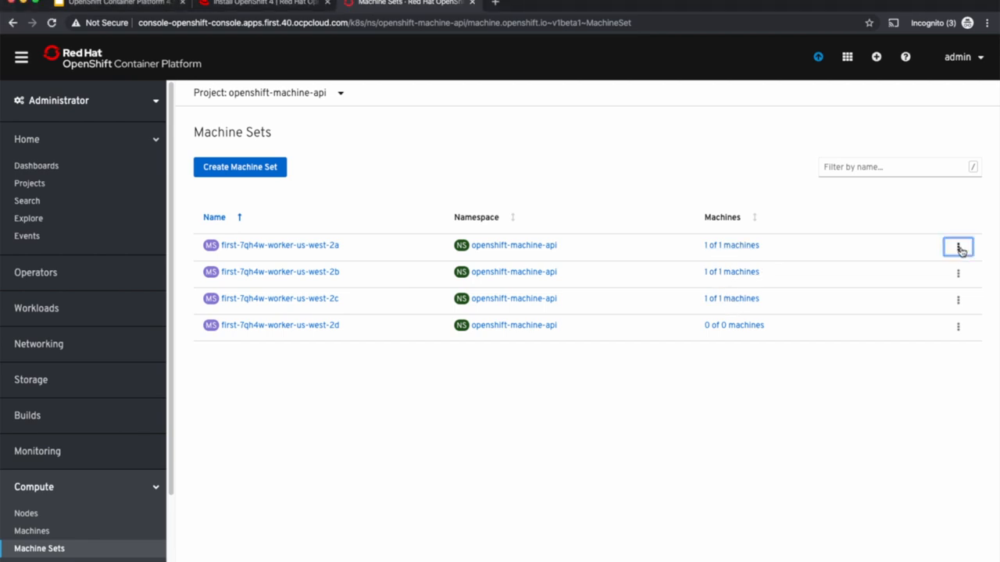
Raise the us-west-2a worker machine set's count to 2 via Edit Count and save.
{"action": "left_click", "coordinate": [958, 247]}
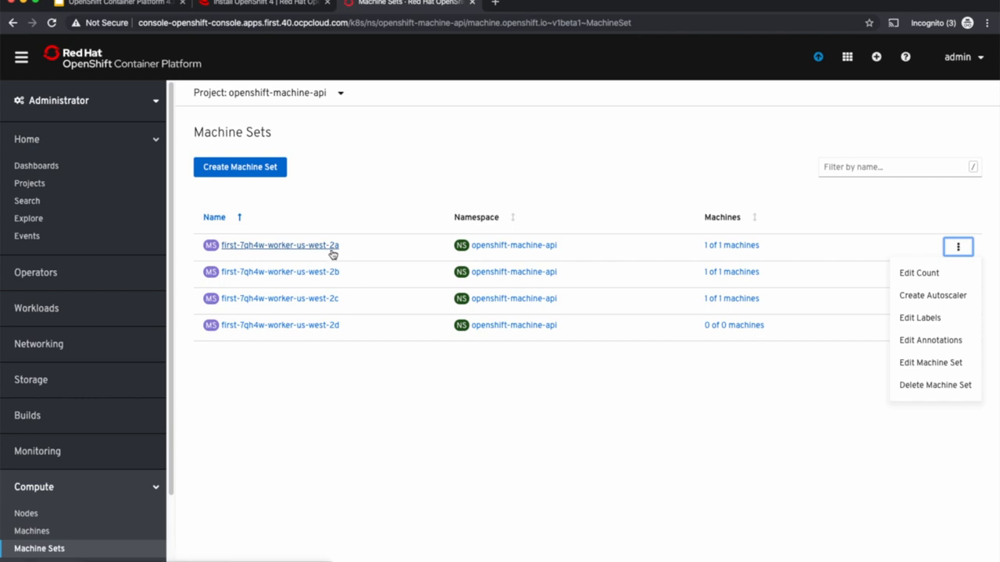
{"action": "left_click", "coordinate": [918, 271]}
{"action": "type", "text": "2"}
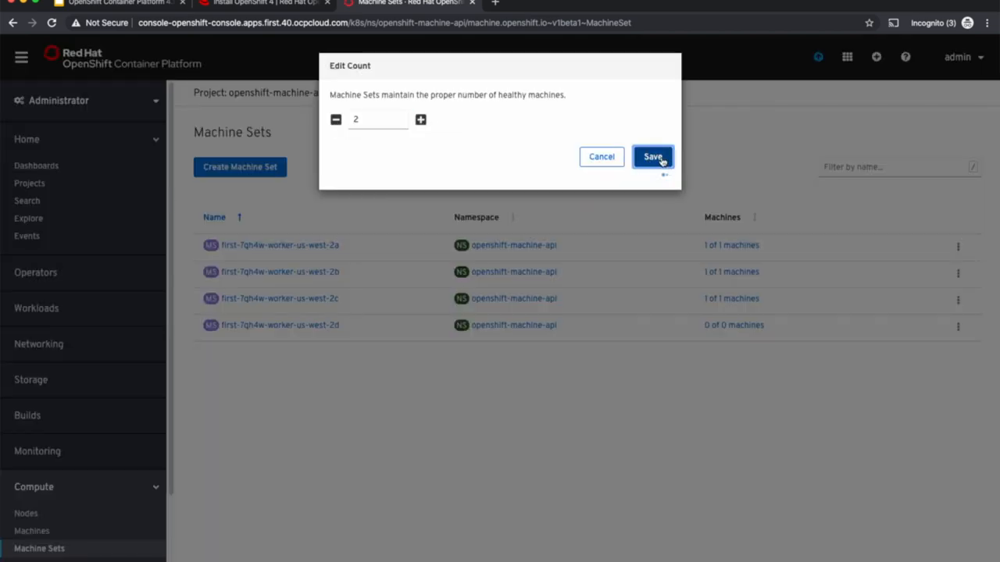
{"action": "left_click", "coordinate": [653, 156]}
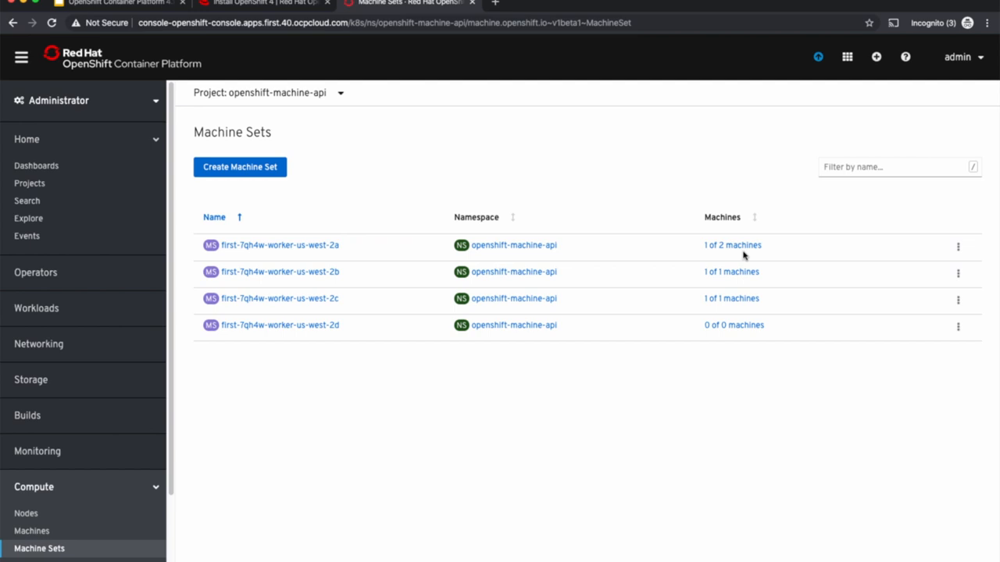
{"action": "mouse_move", "coordinate": [279, 245]}
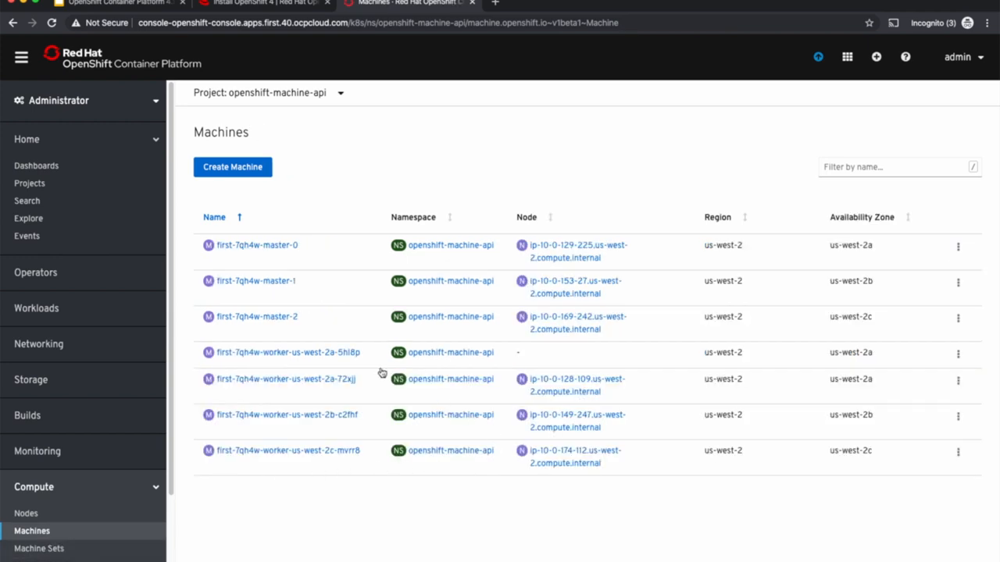
{"action": "mouse_move", "coordinate": [778, 356]}
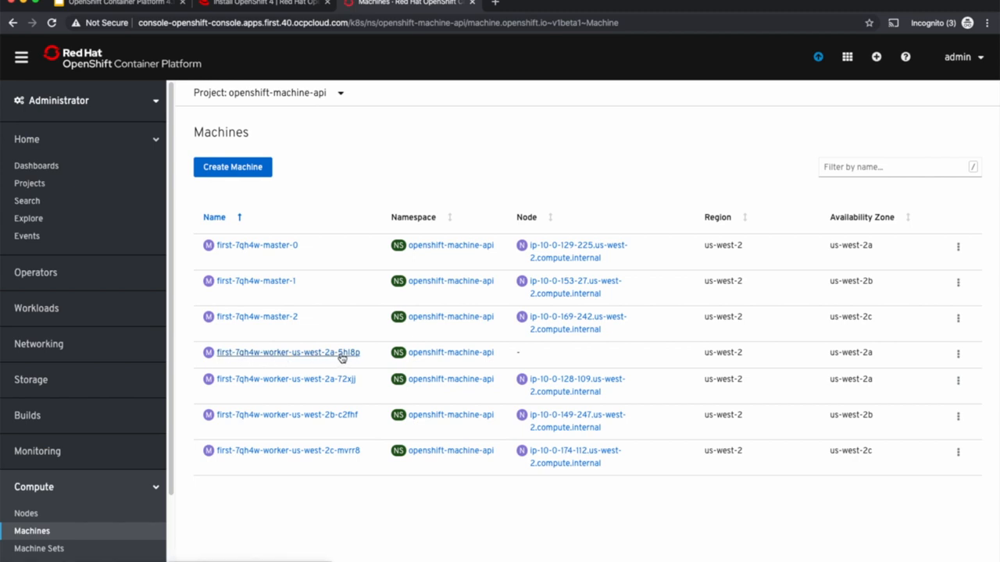
View the EC2 Instances list showing the new us-west-2a worker instance initializing.
{"action": "left_click", "coordinate": [39, 548]}
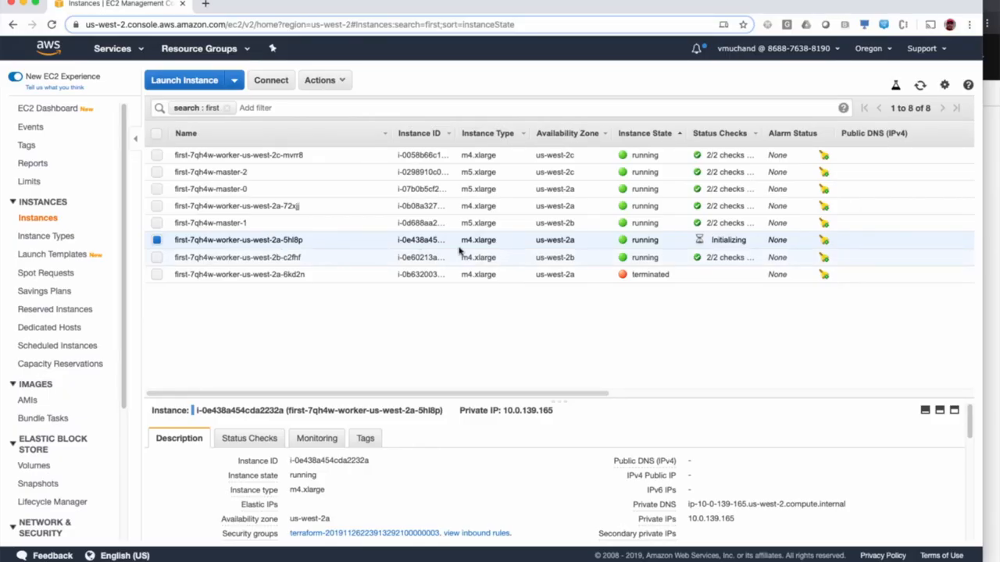
{"action": "mouse_move", "coordinate": [720, 253]}
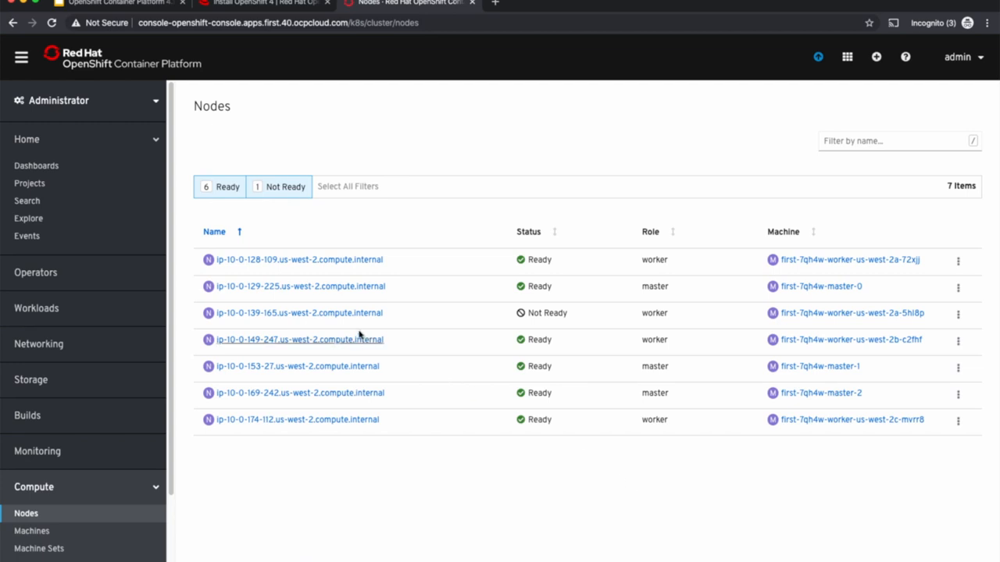
{"action": "mouse_move", "coordinate": [262, 323]}
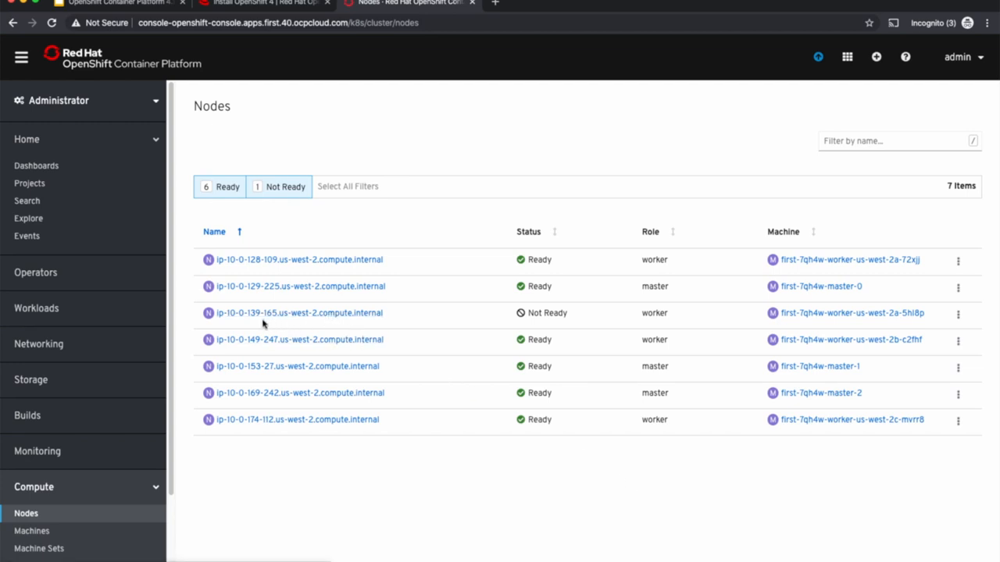
{"action": "mouse_move", "coordinate": [659, 309]}
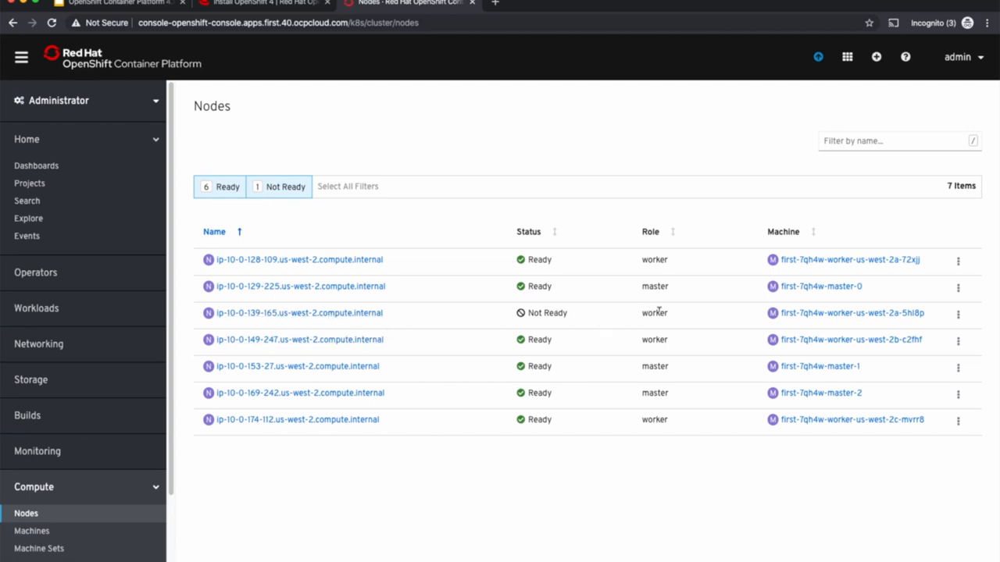
Watch the new us-west-2a worker node become Ready in the Nodes list, then return to Machine Sets.
{"action": "double_click", "coordinate": [653, 313]}
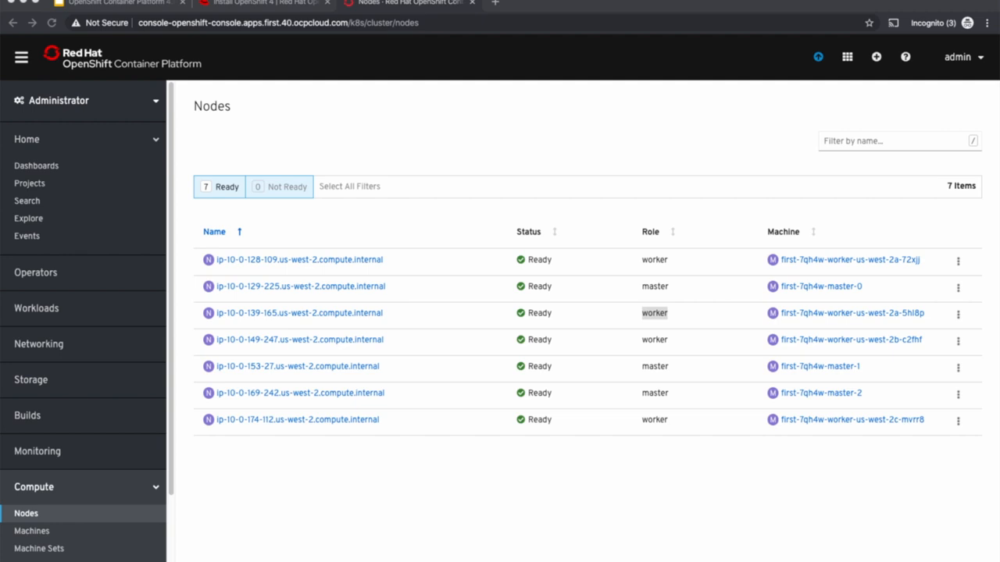
{"action": "left_click", "coordinate": [39, 548]}
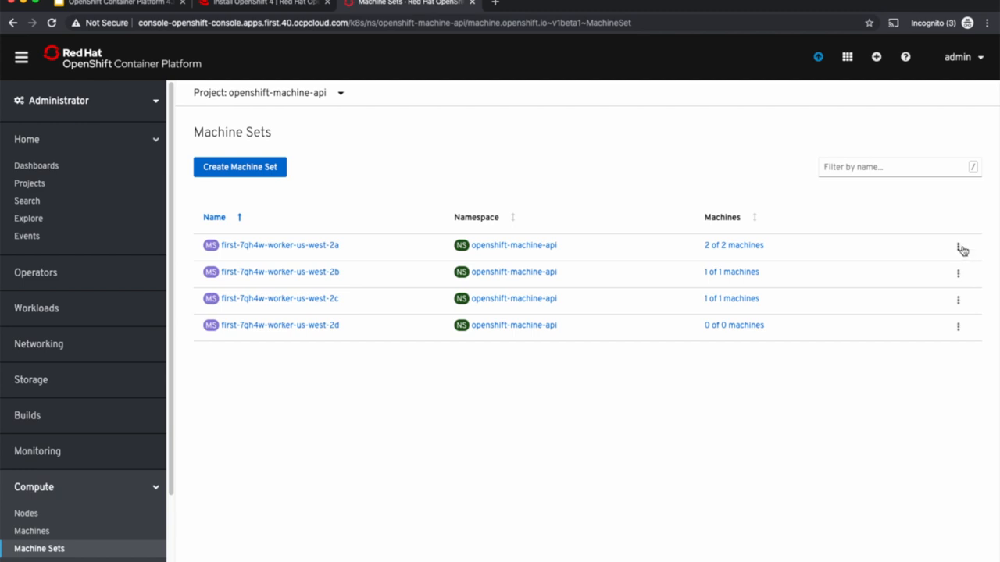
Lower the us-west-2a worker machine set's count back to 1 and save.
{"action": "left_click", "coordinate": [957, 247]}
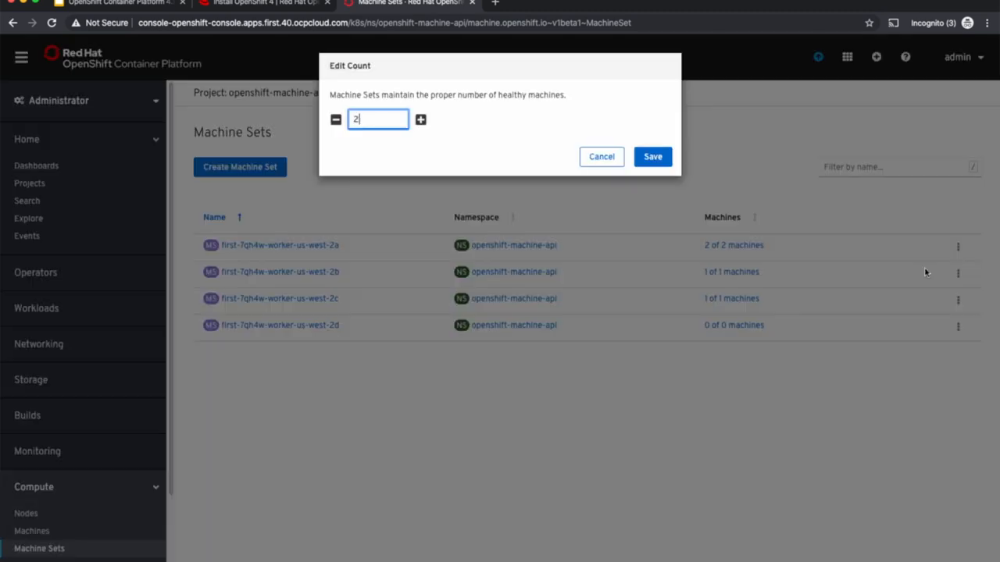
{"action": "left_click", "coordinate": [335, 119]}
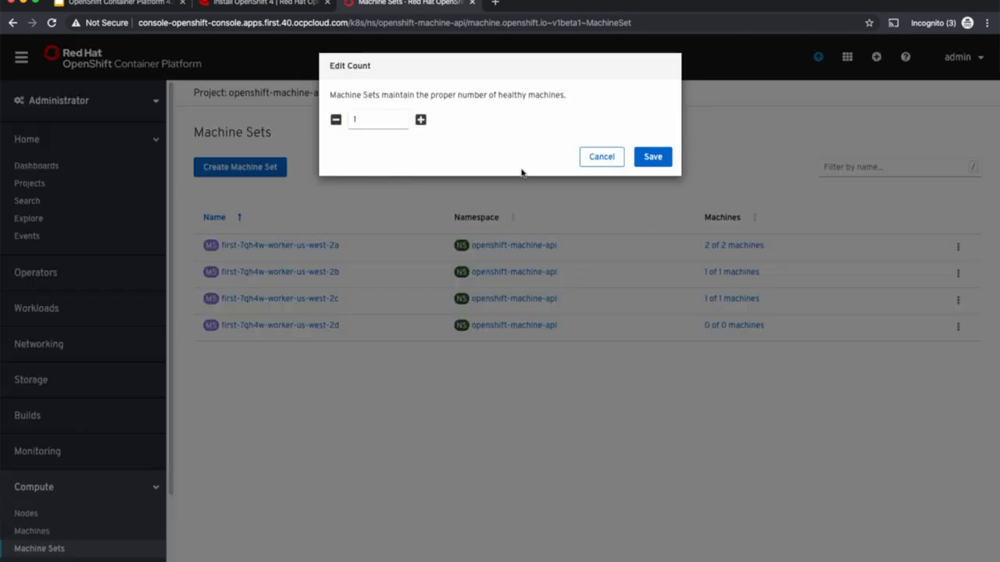
{"action": "left_click", "coordinate": [652, 156]}
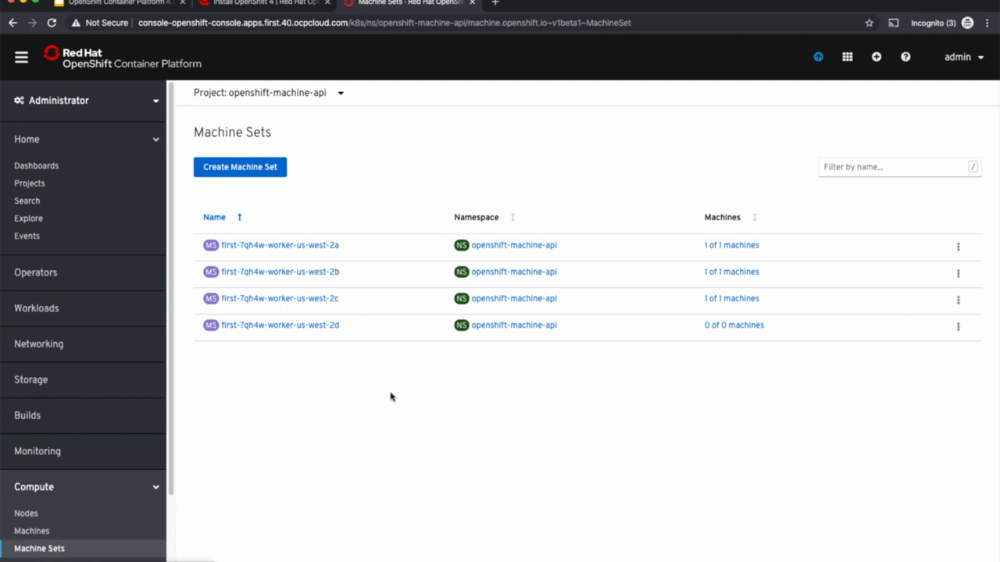
Check Machines and Nodes to confirm six Ready nodes remain, then switch to the slides.
{"action": "left_click", "coordinate": [32, 531]}
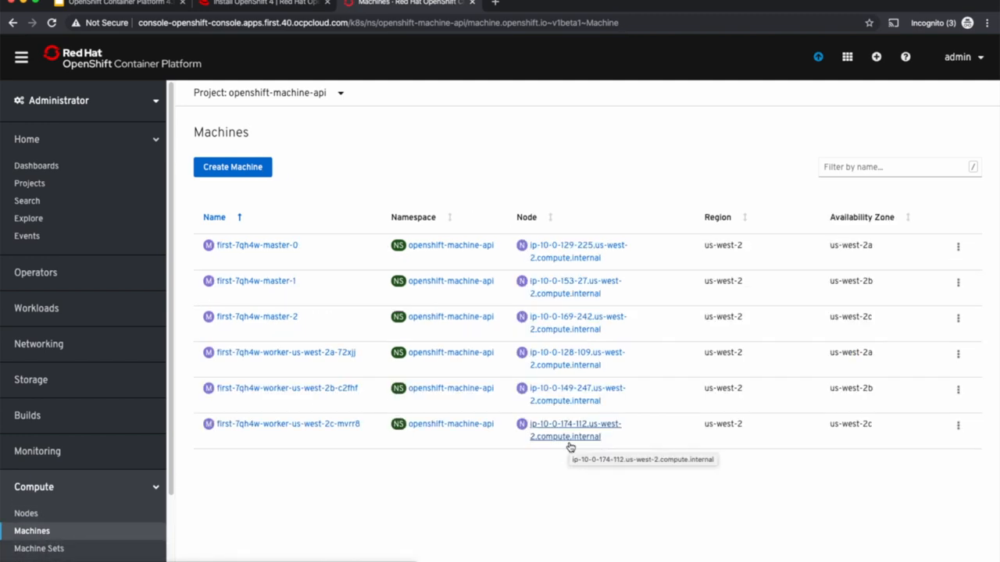
{"action": "left_click", "coordinate": [25, 512]}
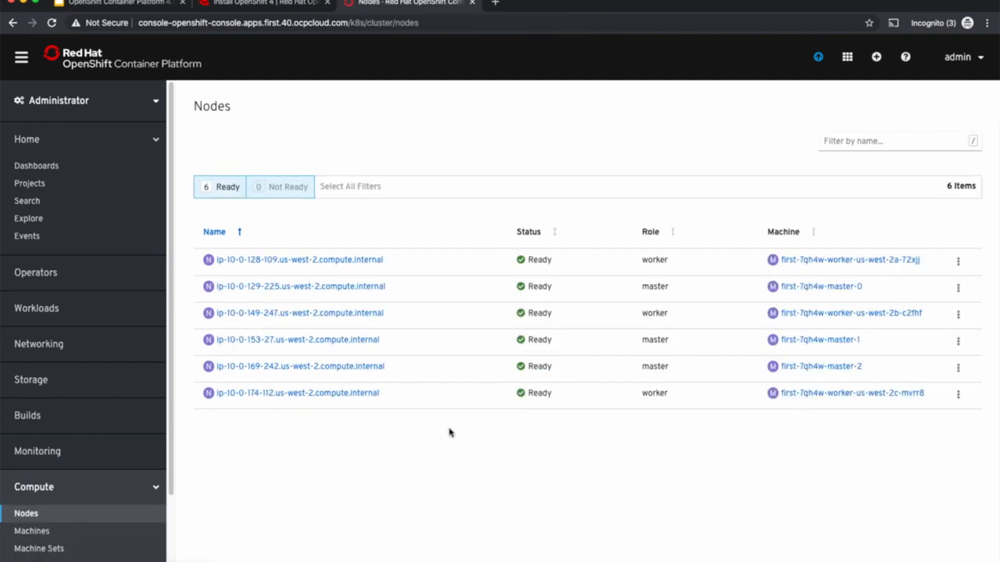
{"action": "mouse_move", "coordinate": [600, 406]}
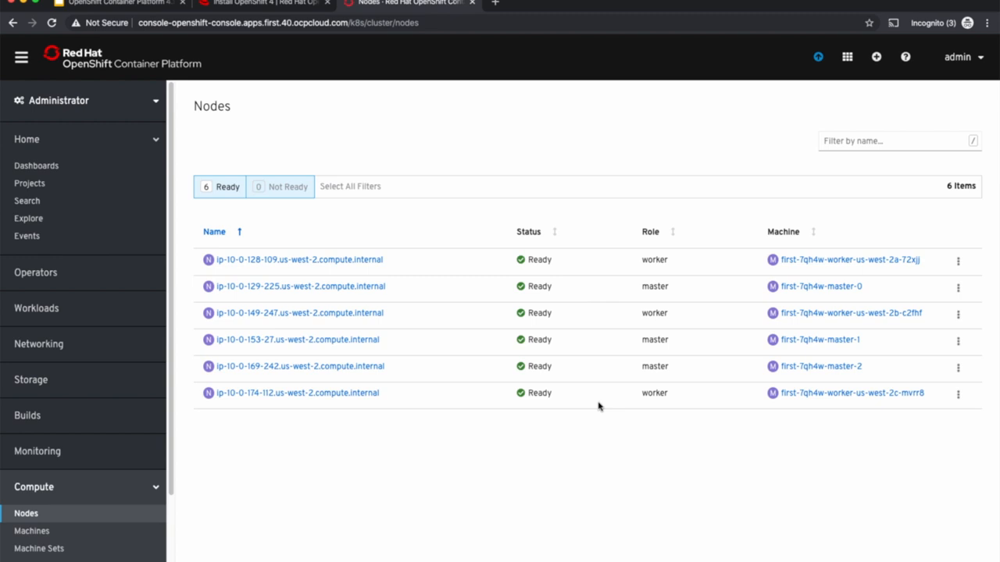
{"action": "left_click", "coordinate": [406, 3]}
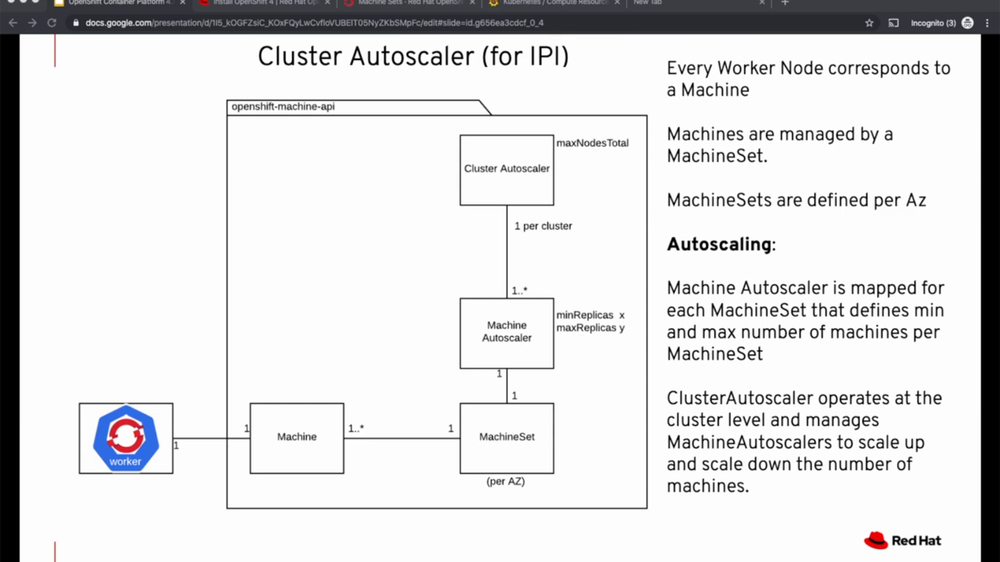
{"action": "mouse_move", "coordinate": [484, 353]}
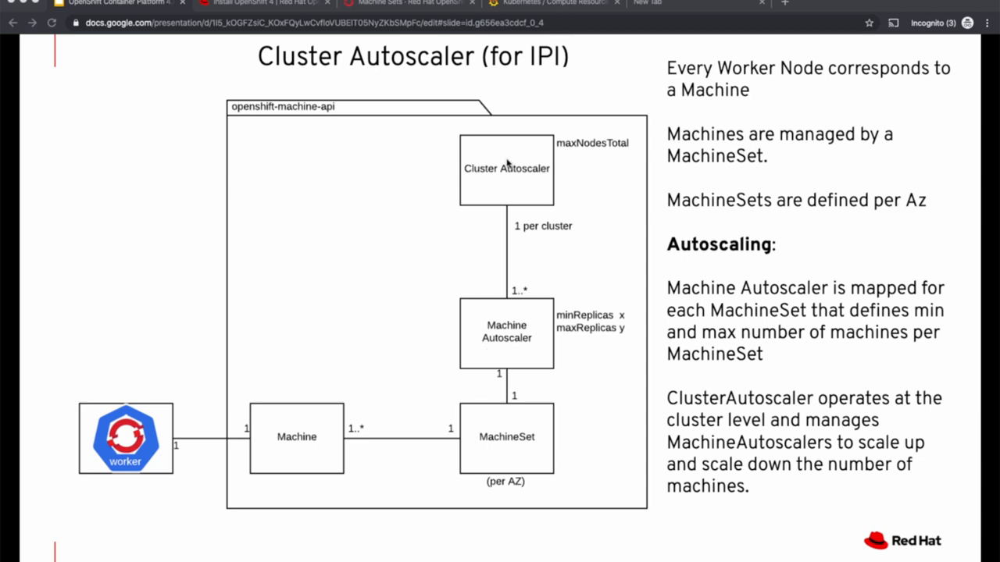
{"action": "mouse_move", "coordinate": [590, 321]}
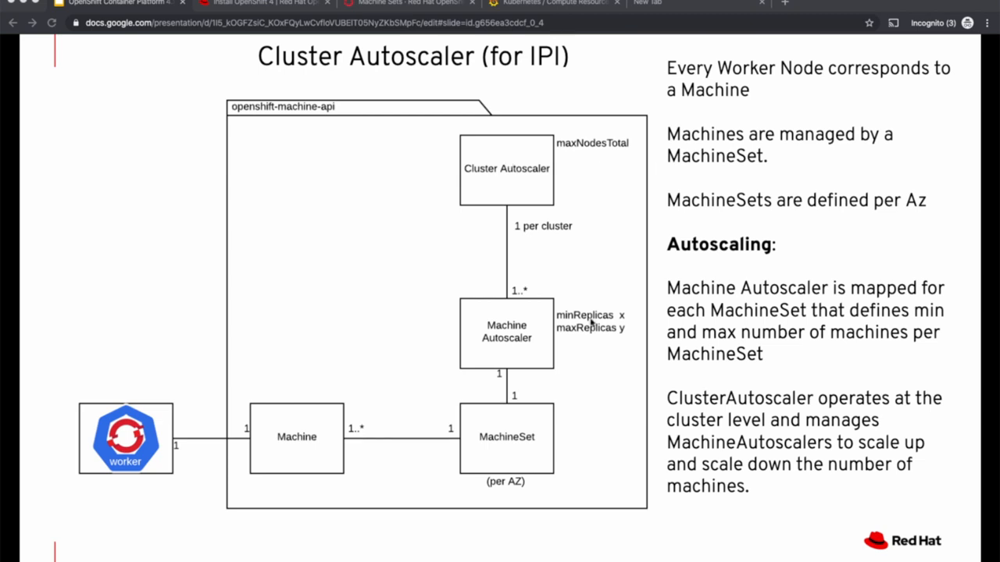
{"action": "mouse_move", "coordinate": [593, 334]}
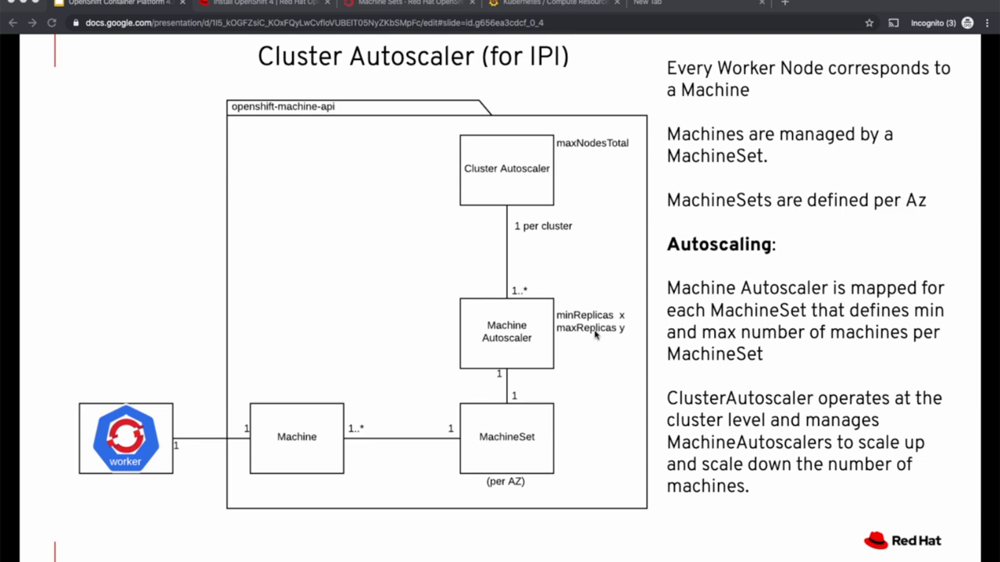
After the Cluster Autoscaler slide, go to Compute > Machine Autoscalers and start creating one.
{"action": "left_click", "coordinate": [406, 3]}
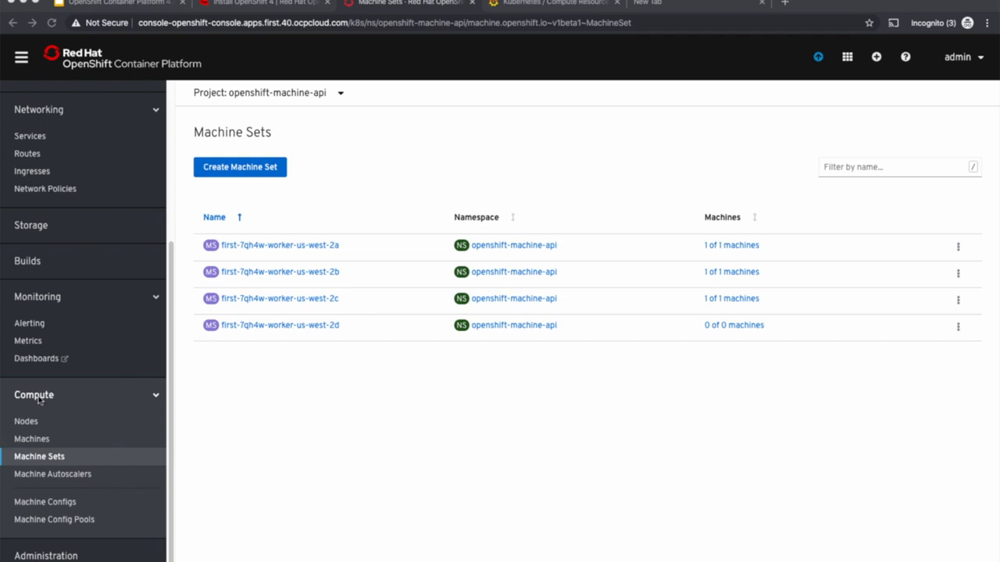
{"action": "left_click", "coordinate": [53, 474]}
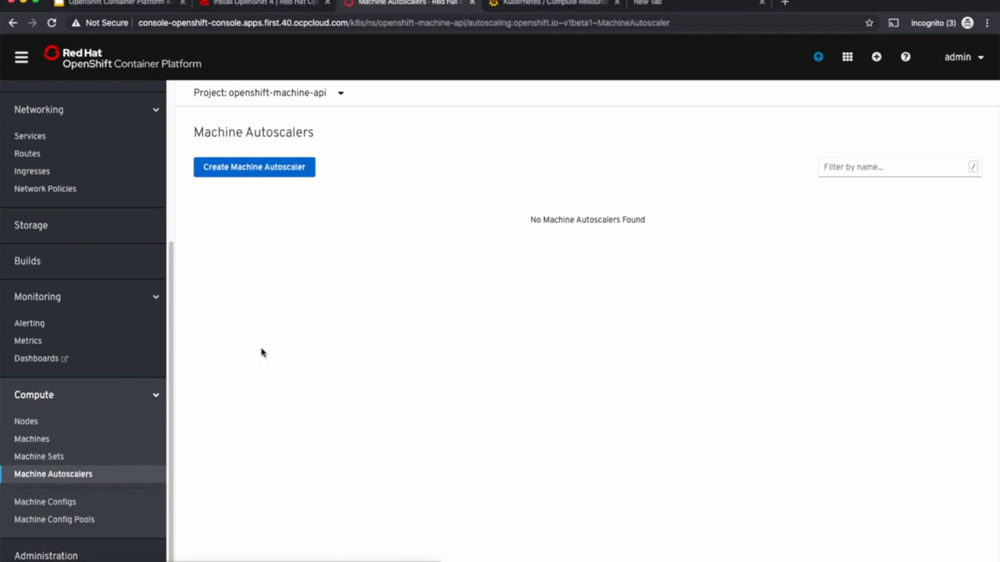
{"action": "left_click", "coordinate": [253, 165]}
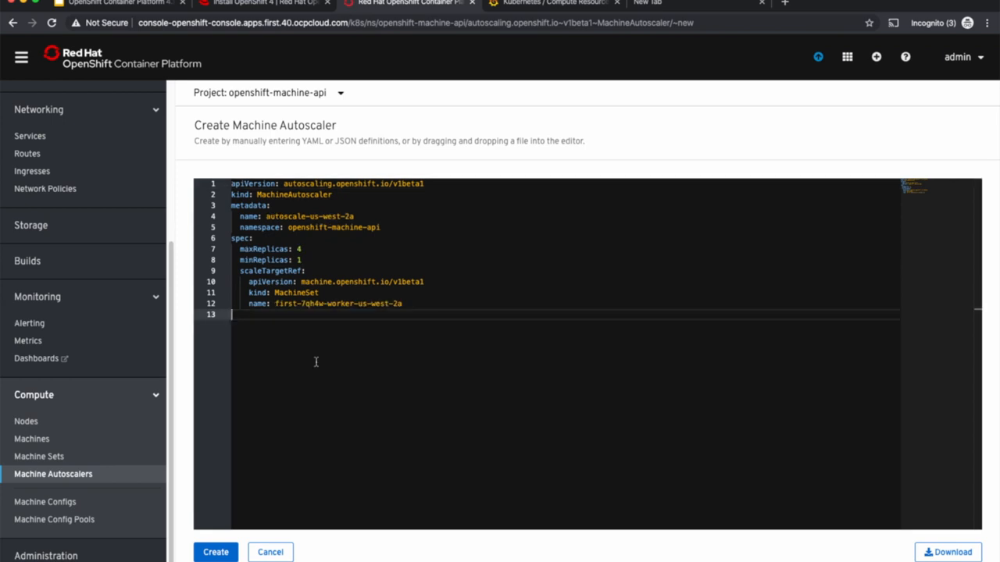
{"action": "mouse_move", "coordinate": [378, 312]}
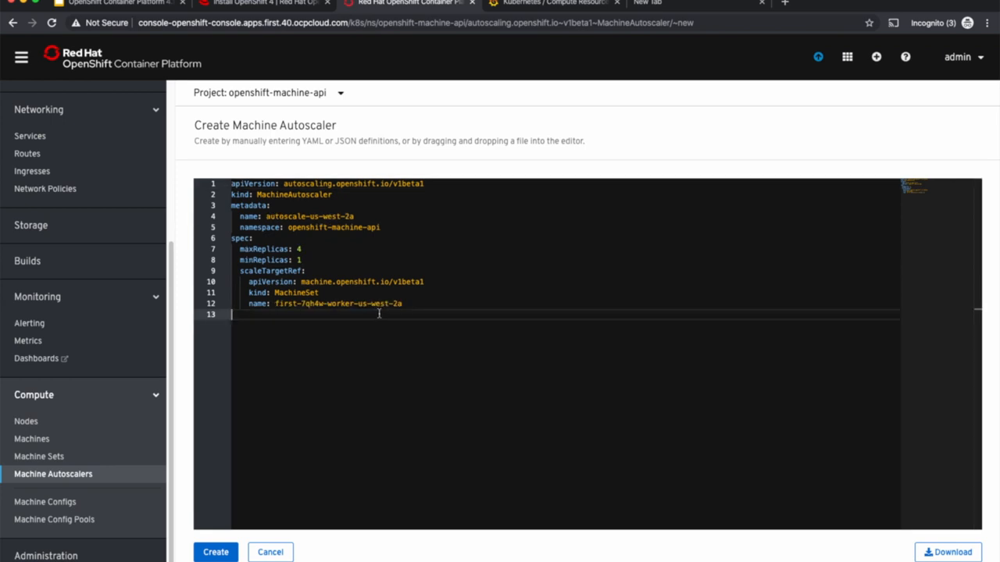
{"action": "mouse_move", "coordinate": [303, 256]}
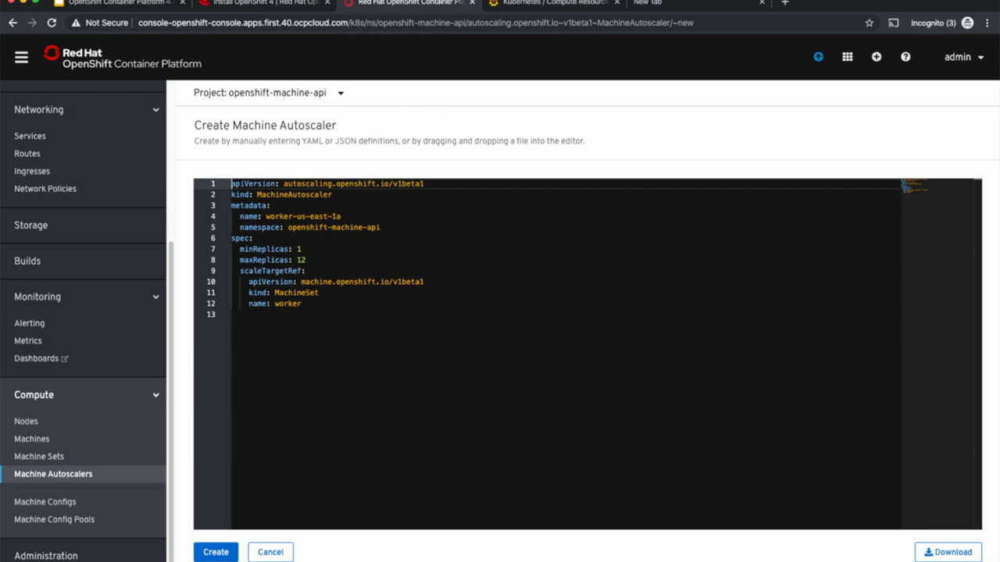
Create the machine autoscalers for us-west-2a, 2b and 2c, each with min 1 and max 4 machines.
{"action": "left_click", "coordinate": [215, 553]}
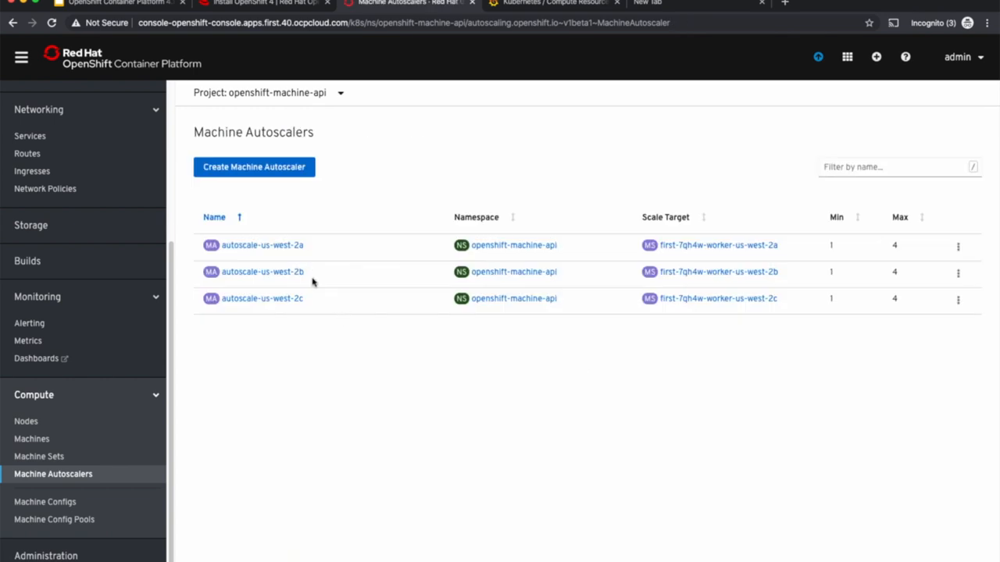
{"action": "mouse_move", "coordinate": [331, 281]}
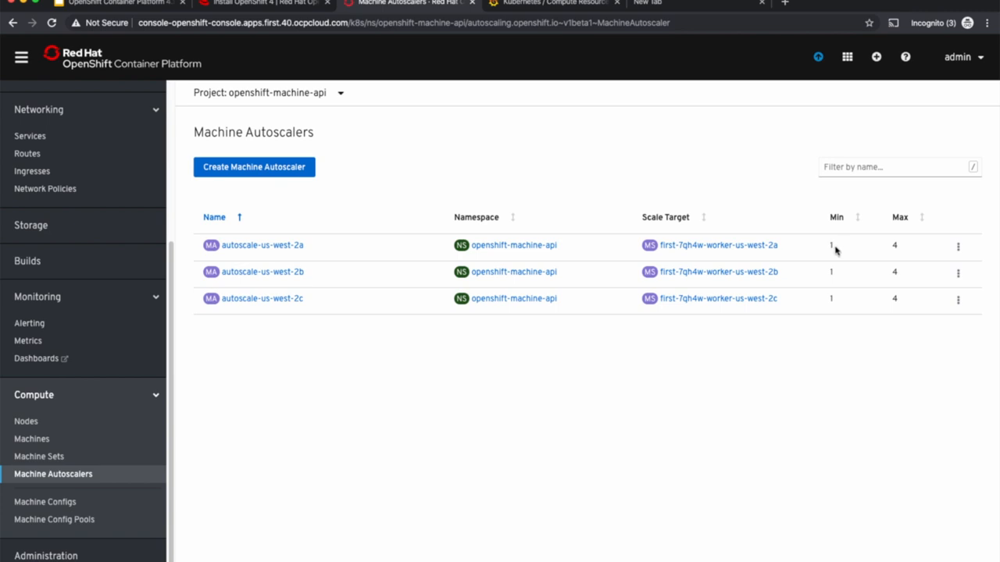
{"action": "mouse_move", "coordinate": [900, 256]}
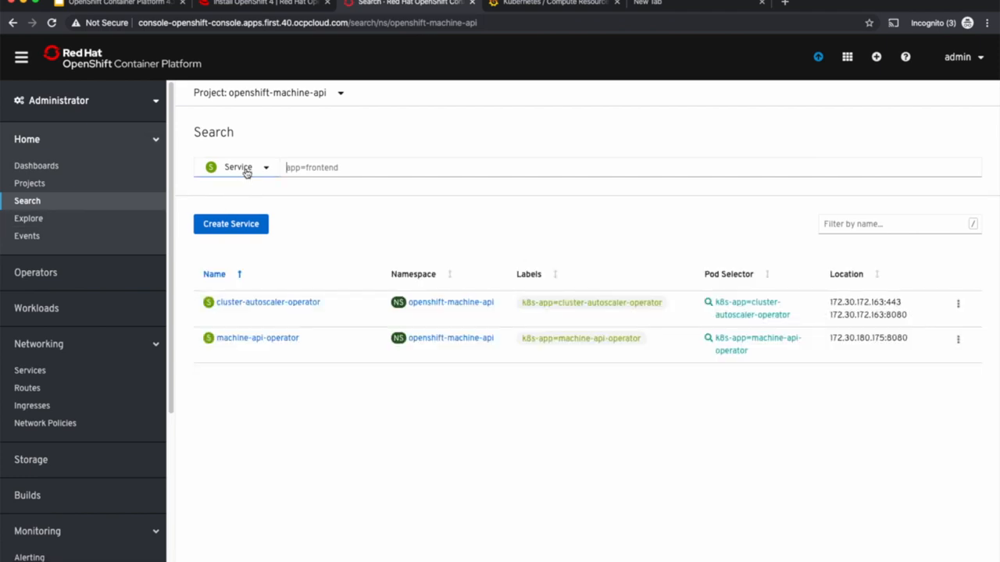
Create a ClusterAutoscaler named default with maxNodesTotal 10 and scale-down enabled.
{"action": "left_click", "coordinate": [237, 168]}
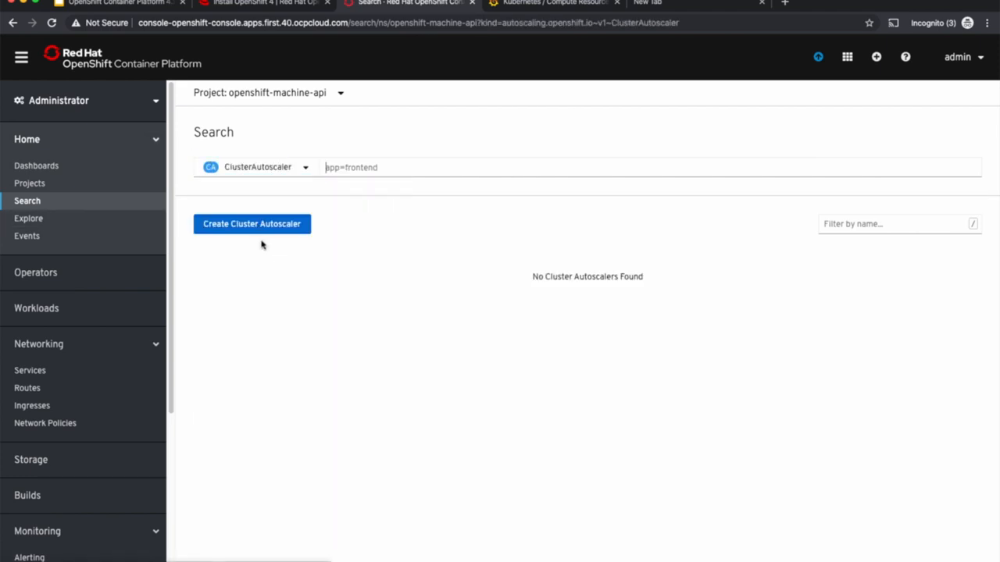
{"action": "left_click", "coordinate": [252, 225]}
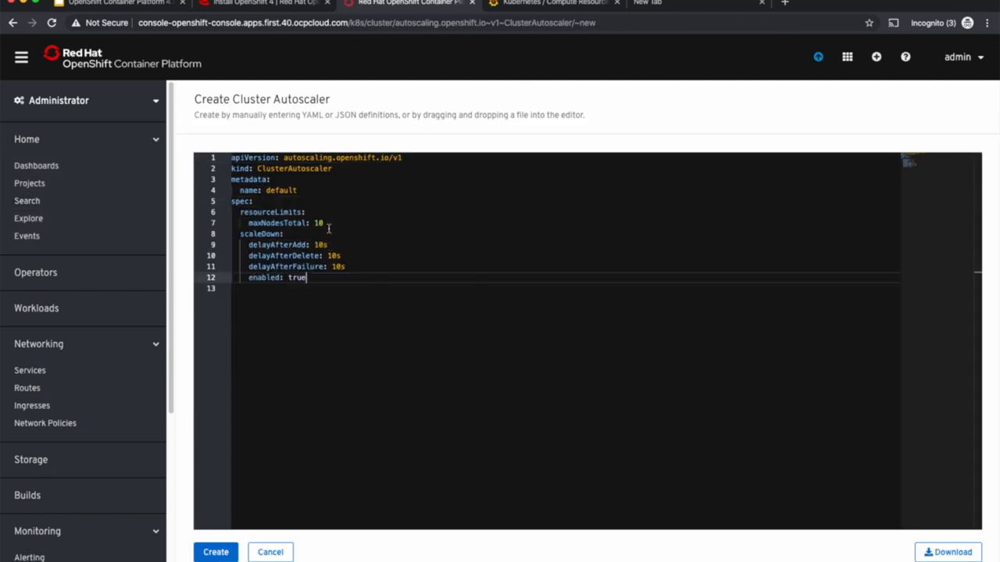
{"action": "mouse_move", "coordinate": [328, 227]}
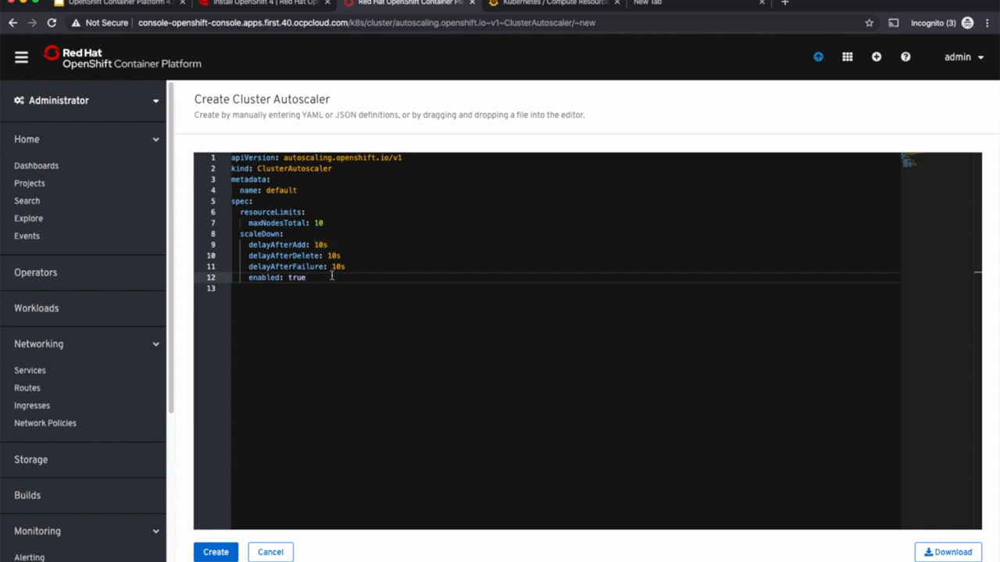
{"action": "left_click", "coordinate": [215, 553]}
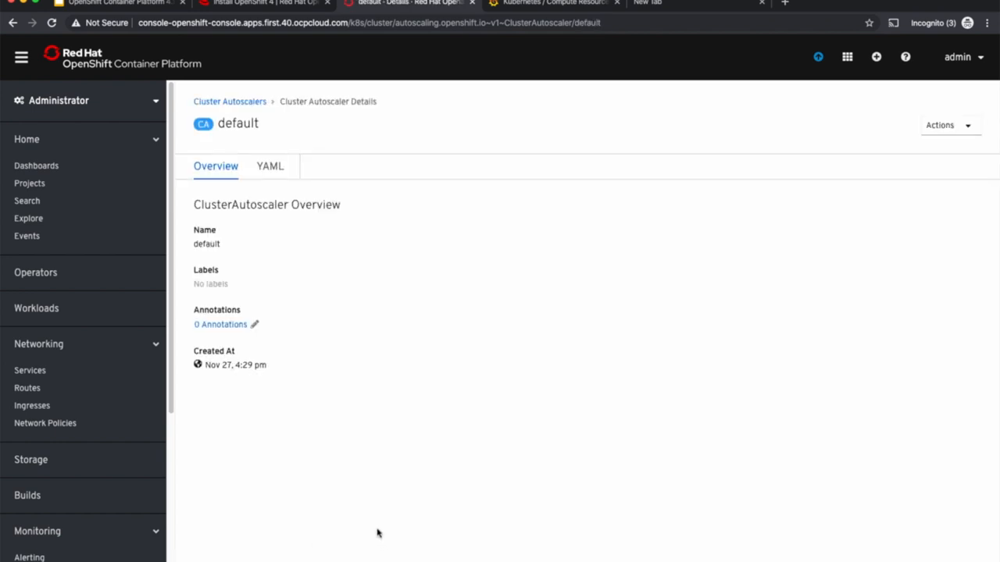
{"action": "left_click", "coordinate": [265, 3]}
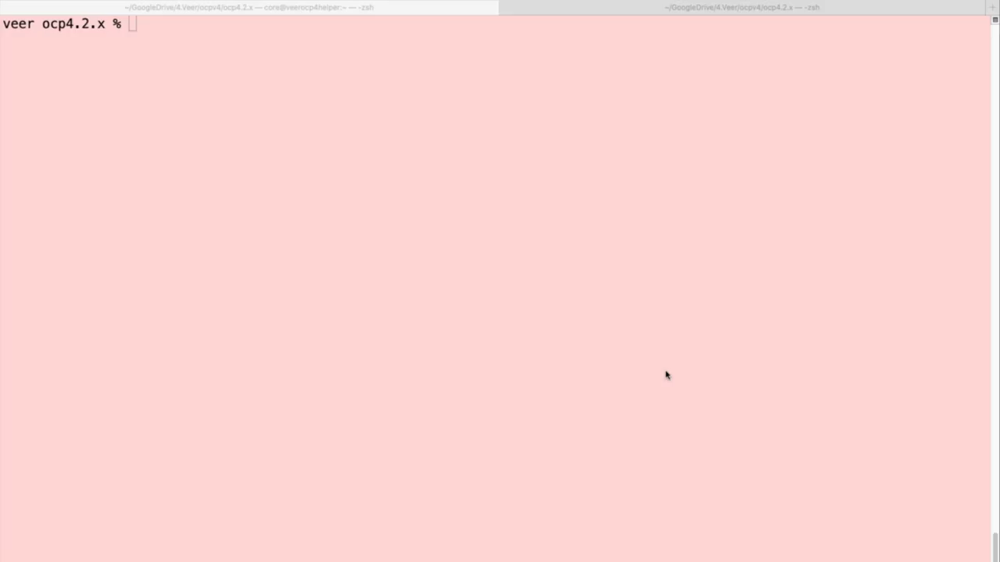
{"action": "mouse_move", "coordinate": [931, 390]}
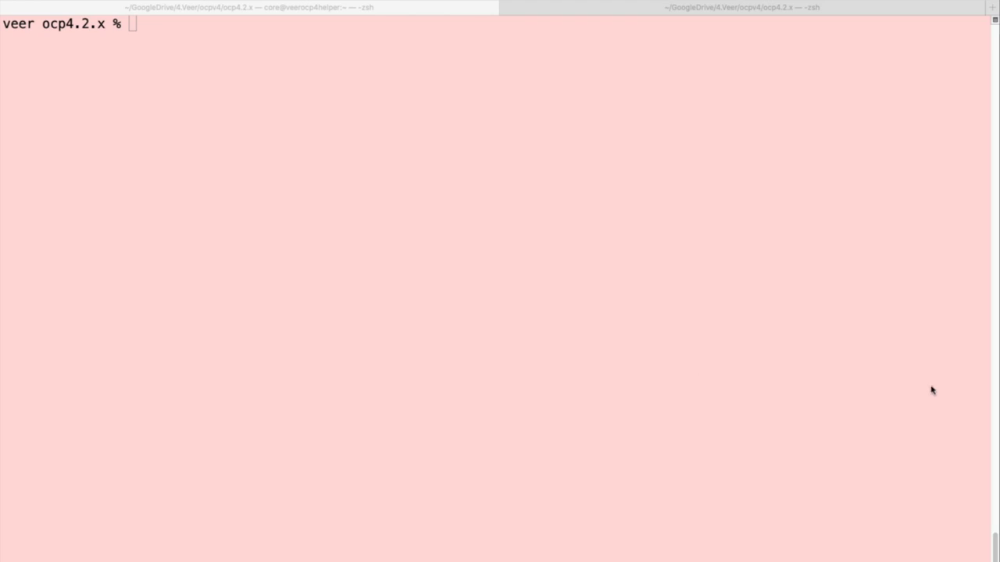
Create and switch to the autoscale-example project, then review the pending work-queue pods.
{"action": "type", "text": "oc adm new-project autoscale-example && oc project autoscale-example"}
{"action": "type", "text": "oc get pod -n autoscale-example"}
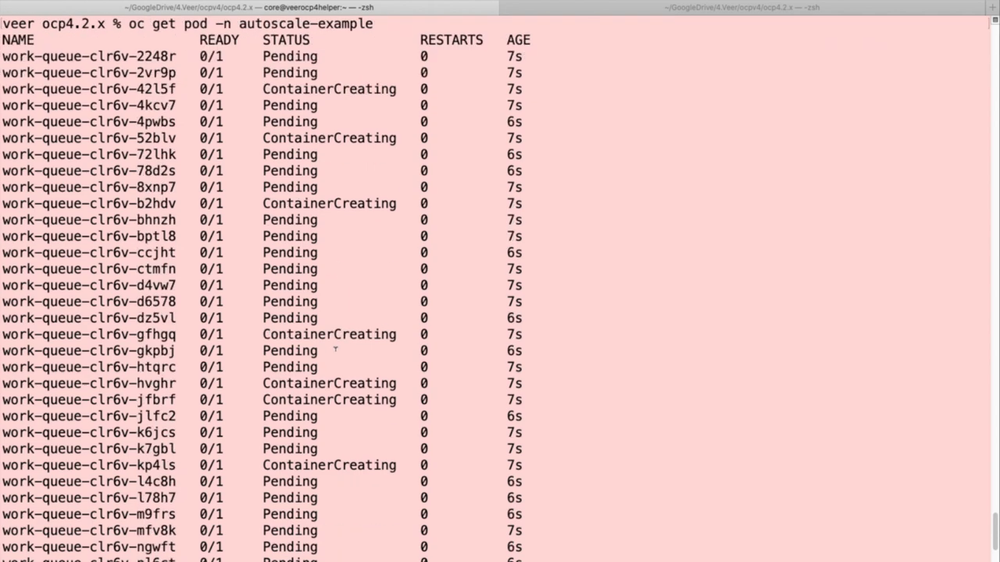
{"action": "scroll", "scroll_direction": "down", "scroll_amount": 3}
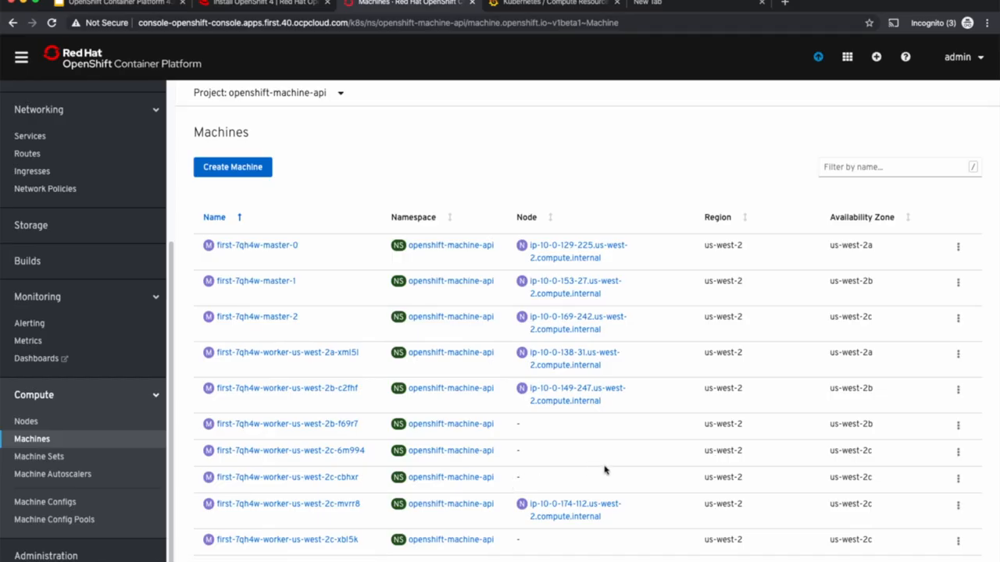
{"action": "mouse_move", "coordinate": [316, 434]}
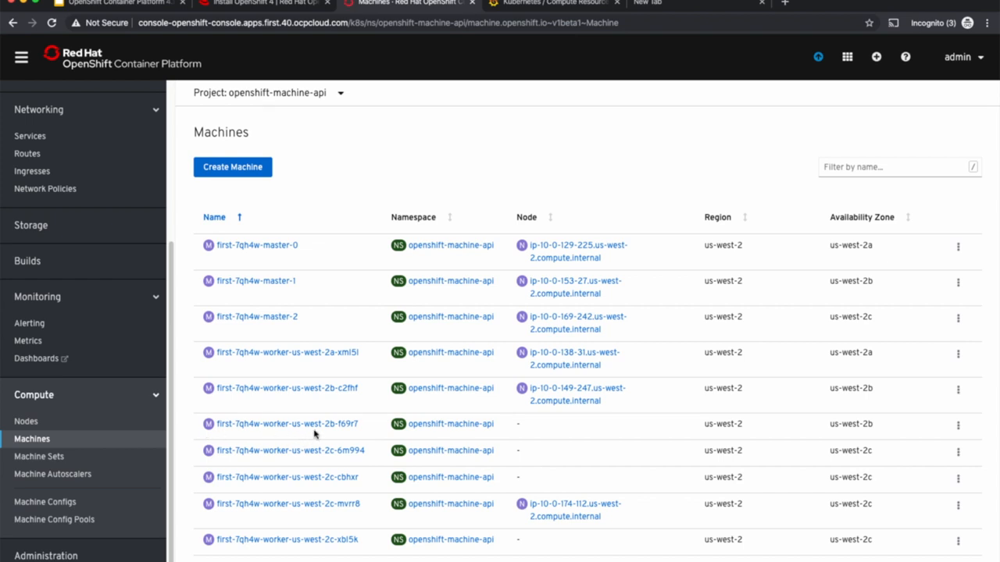
{"action": "mouse_move", "coordinate": [361, 547]}
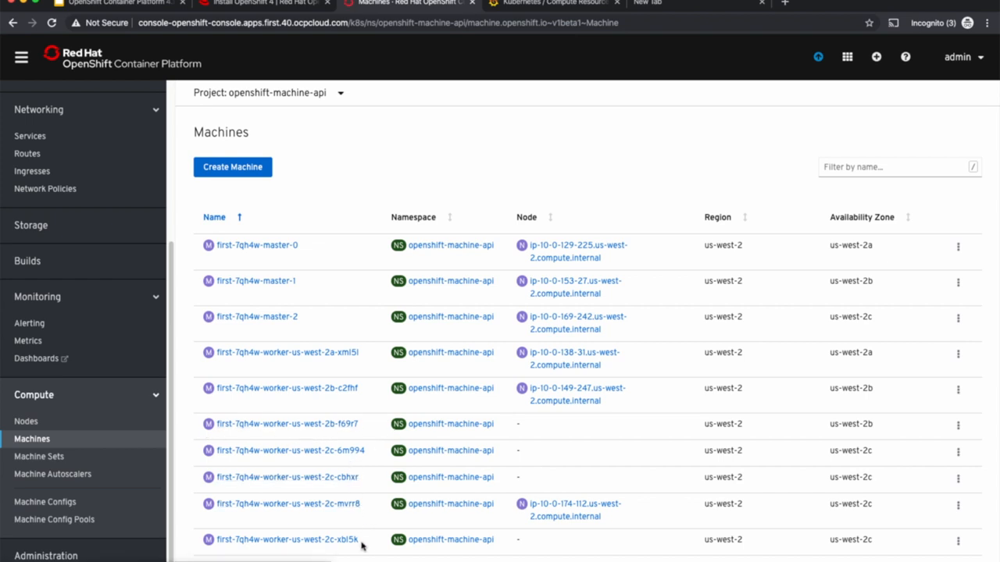
{"action": "mouse_move", "coordinate": [359, 550]}
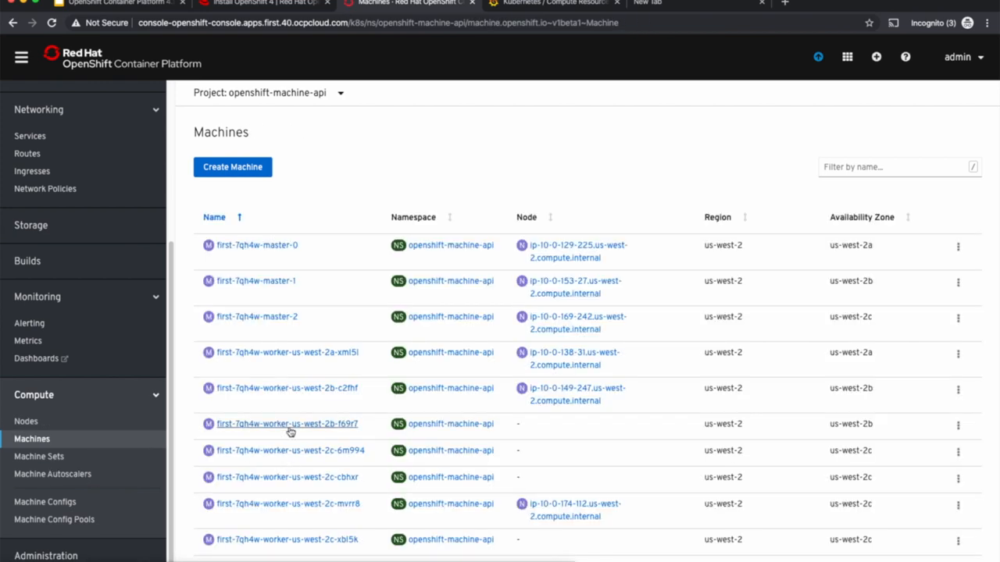
{"action": "mouse_move", "coordinate": [438, 531]}
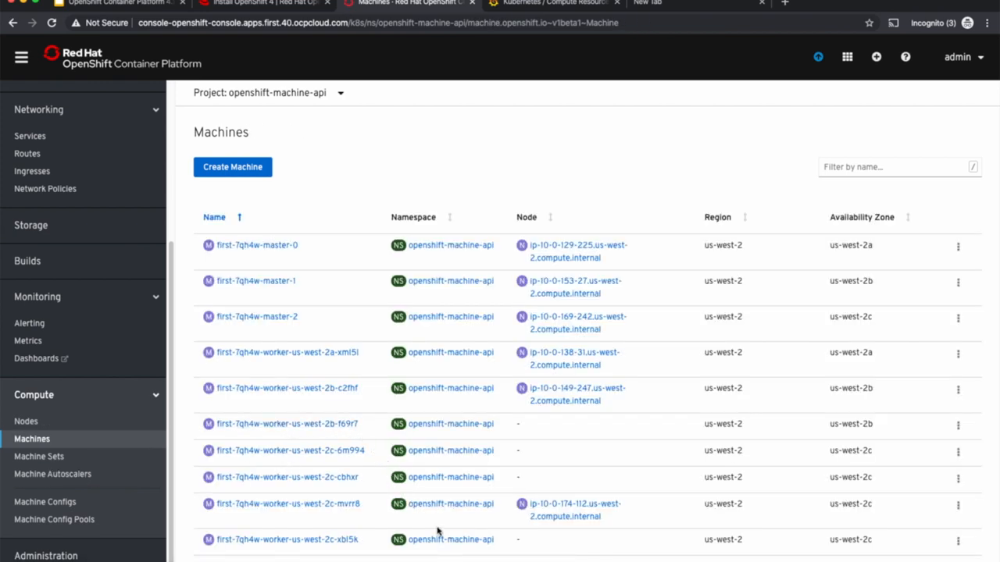
View the work-queue pods' climbing CPU and memory usage on the namespace pods dashboard.
{"action": "left_click", "coordinate": [555, 3]}
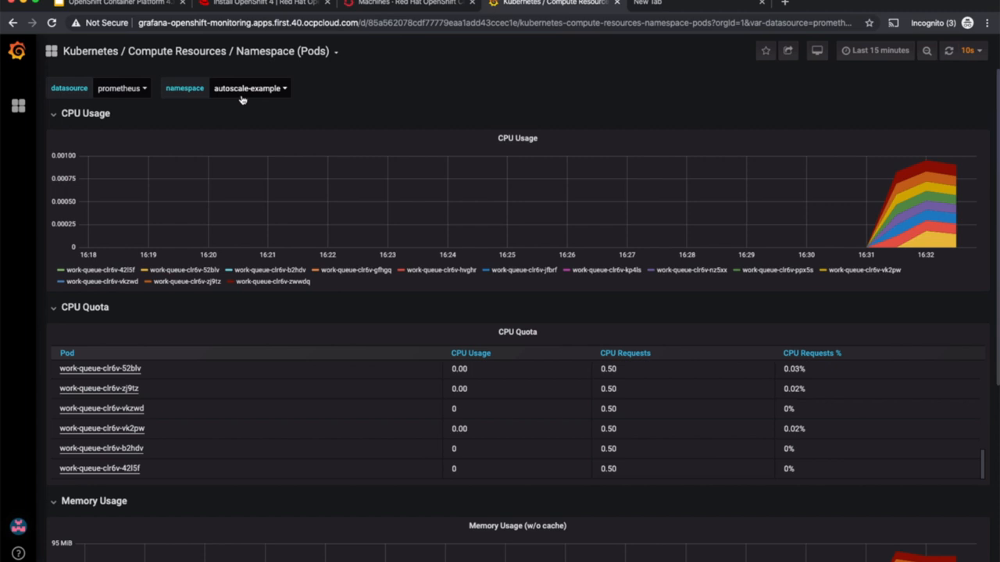
{"action": "mouse_move", "coordinate": [929, 231]}
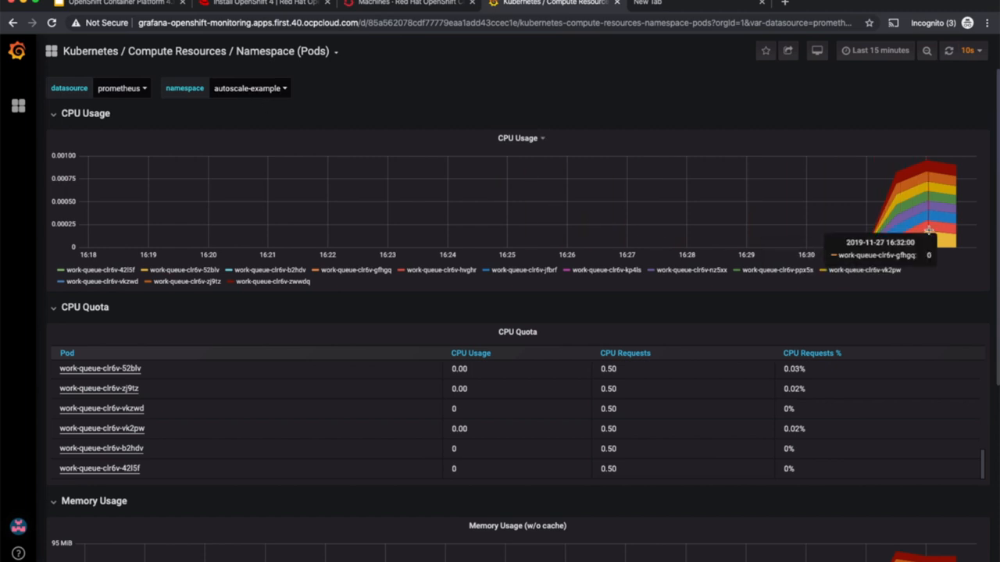
{"action": "scroll", "scroll_direction": "down", "scroll_amount": 3}
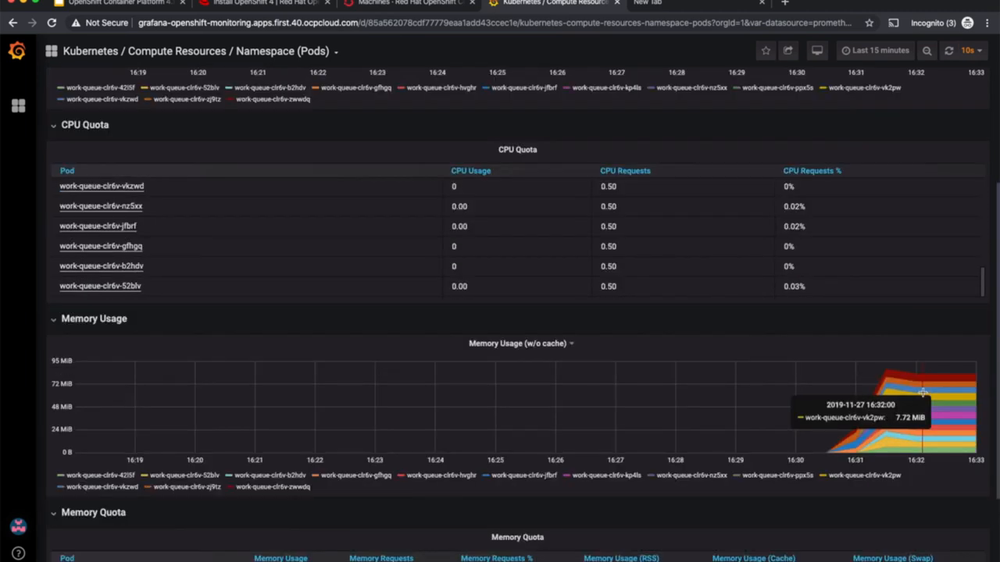
Confirm machine sets, machines and nodes show ten Ready nodes, then return to Grafana.
{"action": "left_click", "coordinate": [407, 3]}
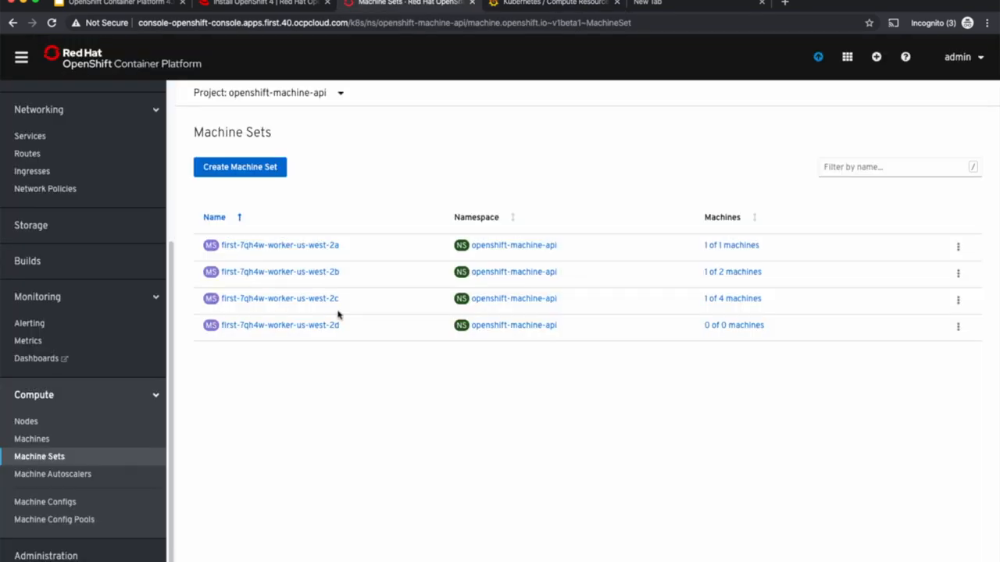
{"action": "mouse_move", "coordinate": [617, 302]}
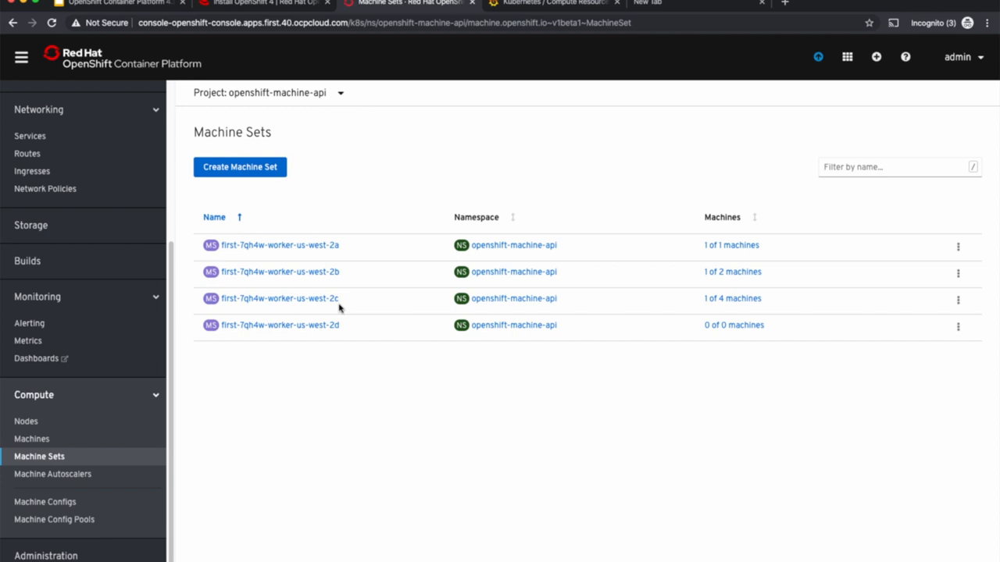
{"action": "mouse_move", "coordinate": [495, 291]}
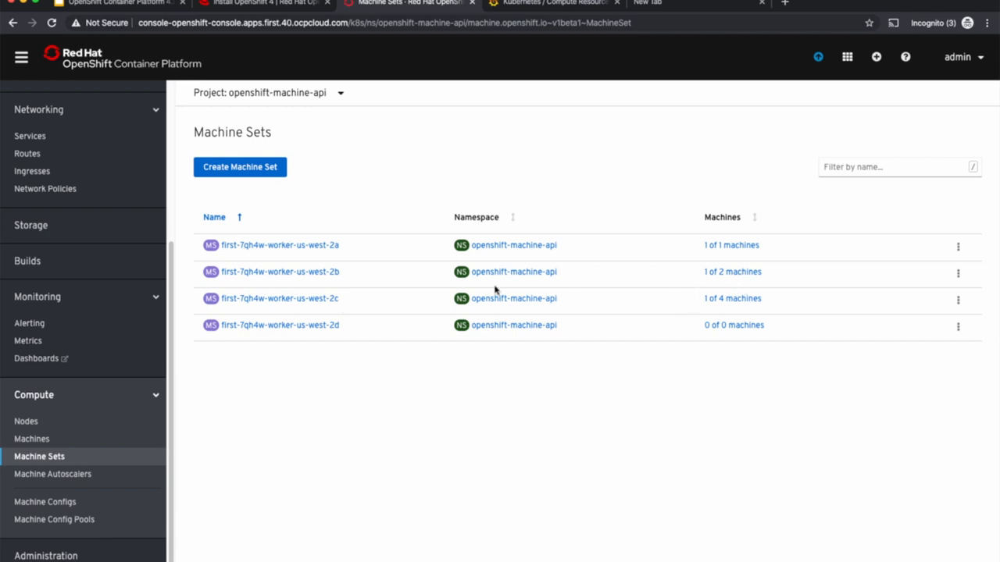
{"action": "mouse_move", "coordinate": [279, 272]}
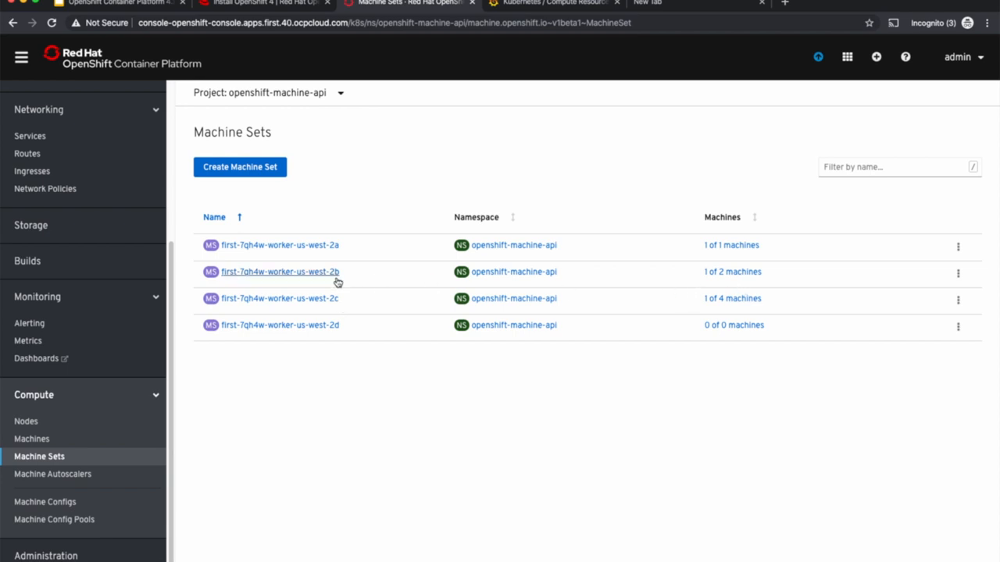
{"action": "left_click", "coordinate": [31, 438]}
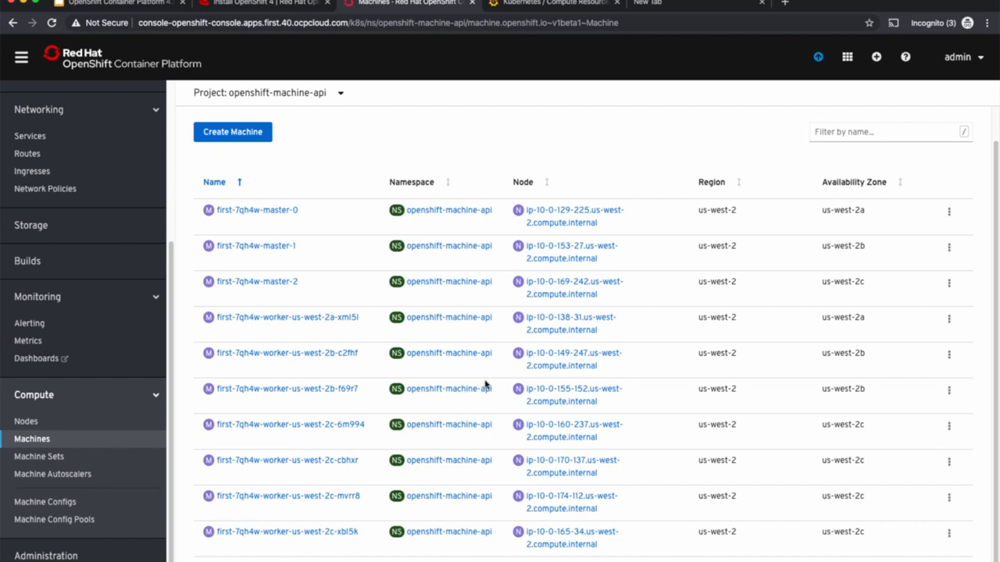
{"action": "mouse_move", "coordinate": [135, 400]}
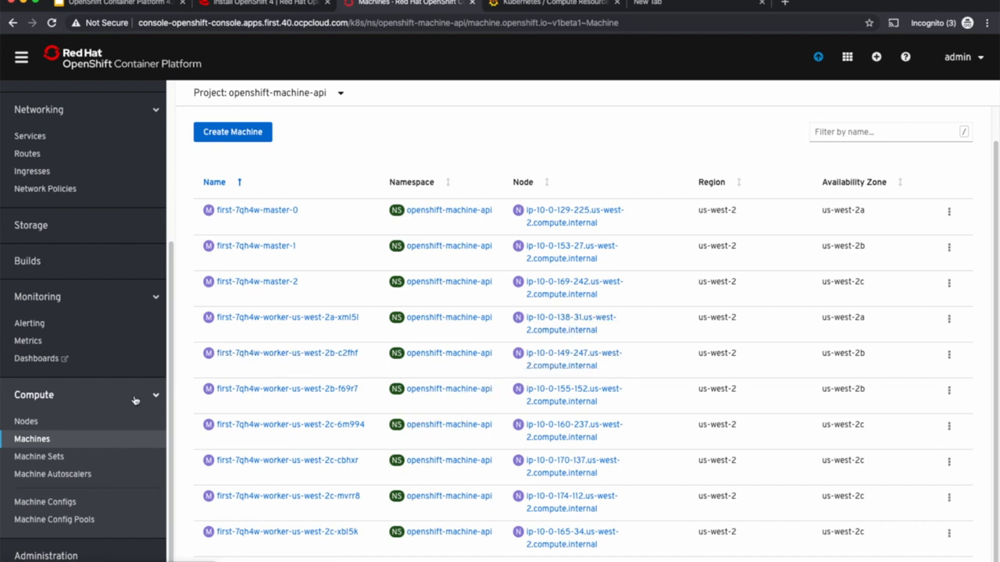
{"action": "left_click", "coordinate": [25, 422]}
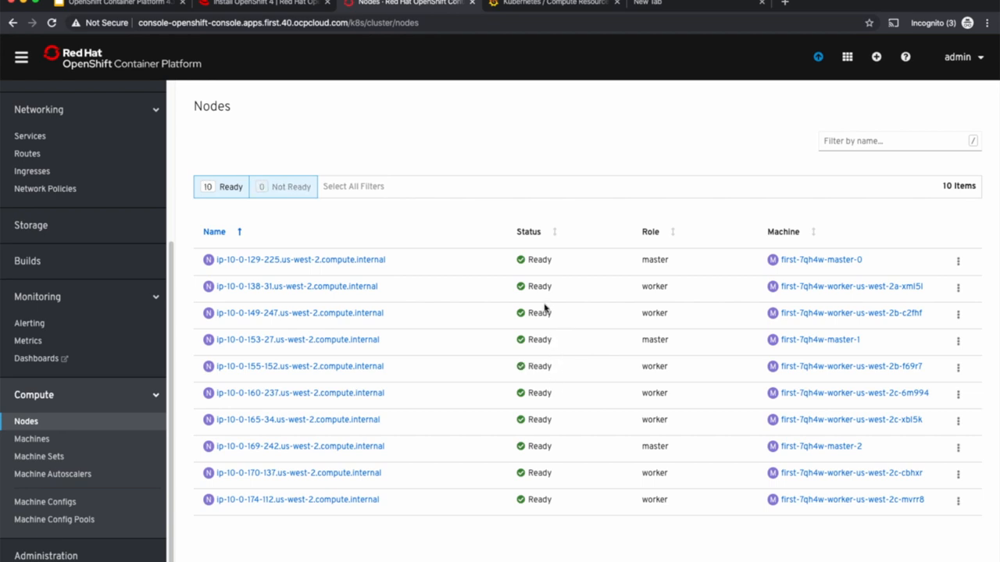
{"action": "mouse_move", "coordinate": [556, 514]}
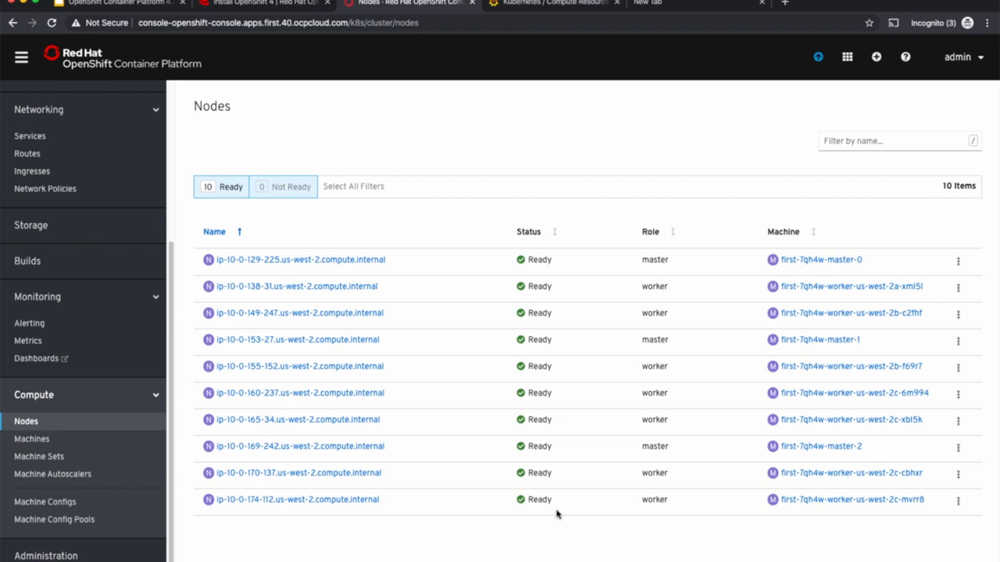
{"action": "left_click", "coordinate": [553, 3]}
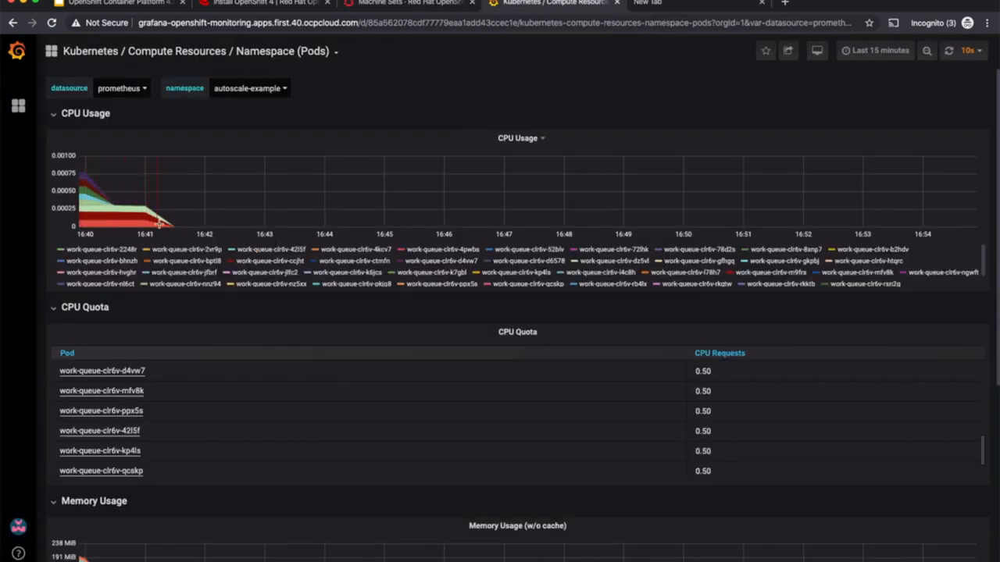
Confirm pod CPU and memory dropped to zero, then view us-west-2c at 3 of 3 machines.
{"action": "scroll", "scroll_direction": "down", "scroll_amount": 3}
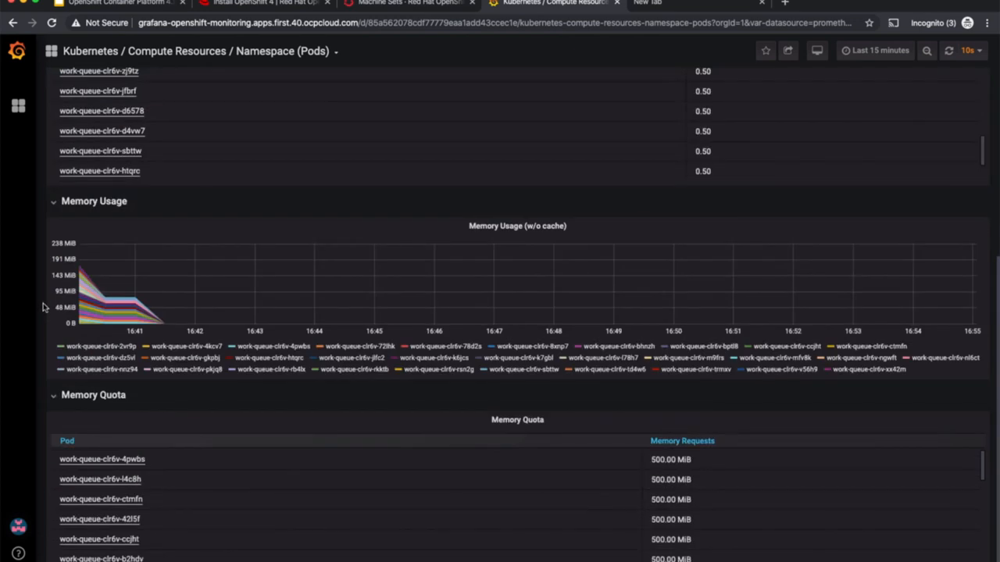
{"action": "mouse_move", "coordinate": [406, 3]}
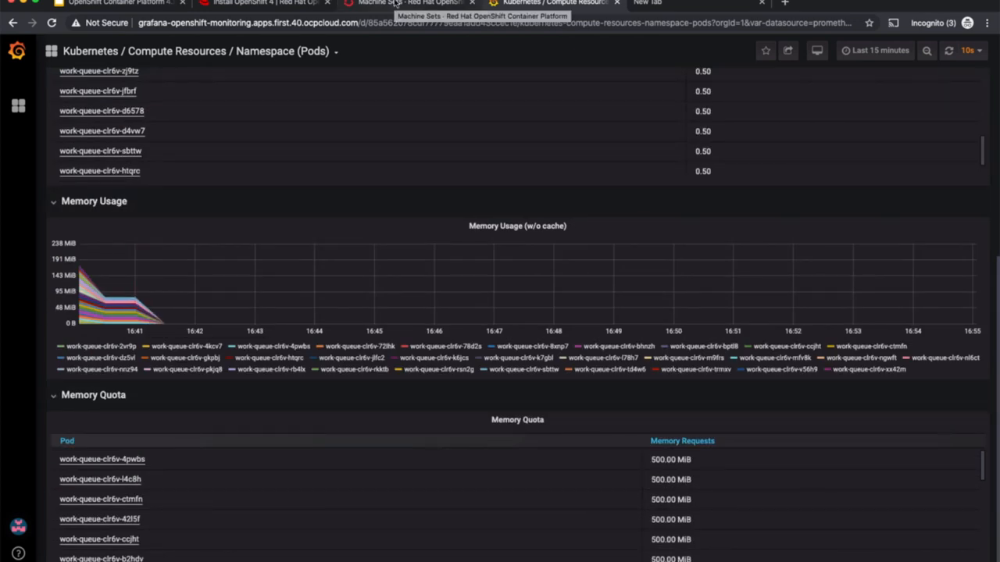
{"action": "left_click", "coordinate": [406, 3]}
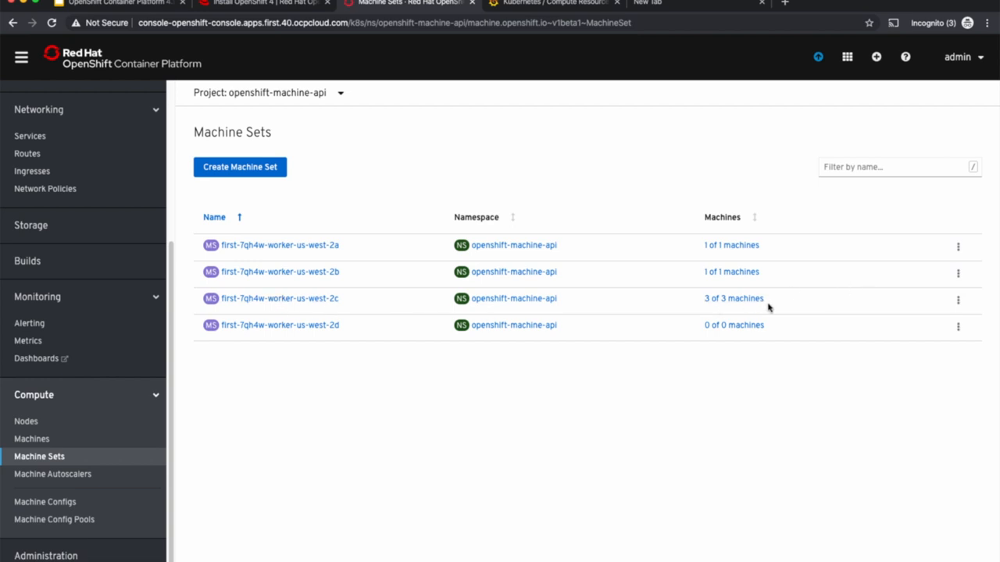
Verify machines and nodes are back to three masters and three workers, then show the Cluster Autoscaler slide.
{"action": "left_click", "coordinate": [25, 422]}
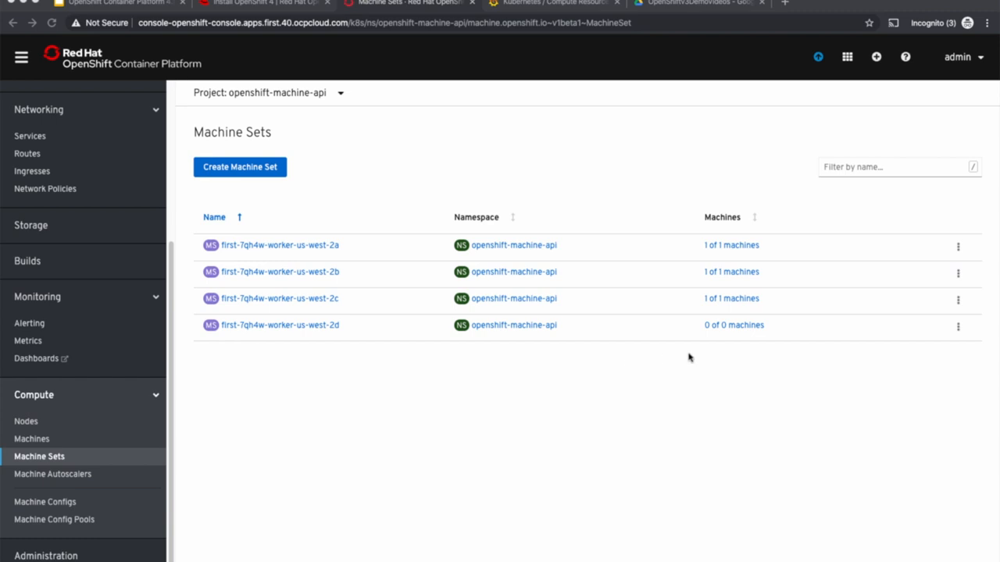
{"action": "mouse_move", "coordinate": [721, 300]}
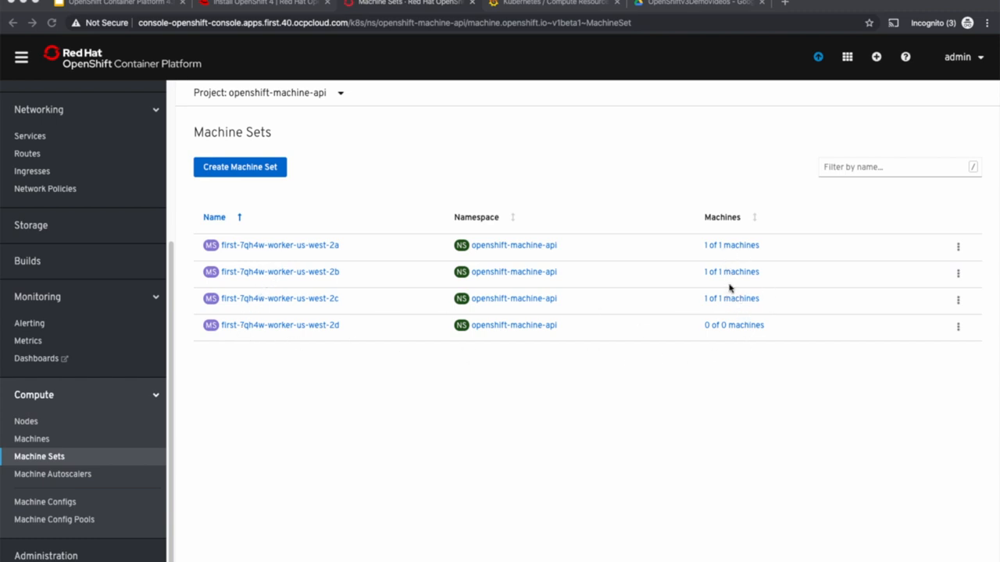
{"action": "mouse_move", "coordinate": [190, 462]}
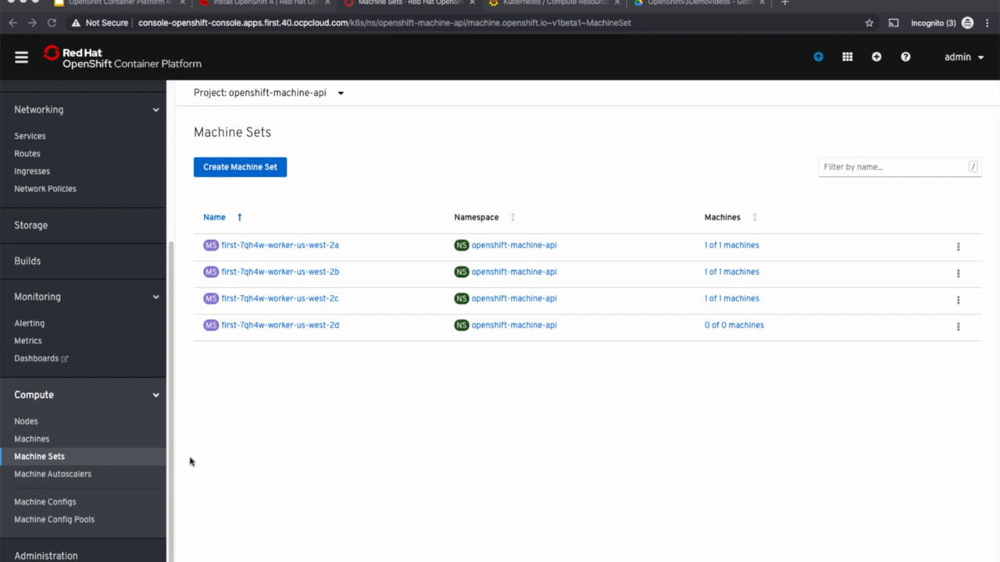
{"action": "left_click", "coordinate": [32, 437]}
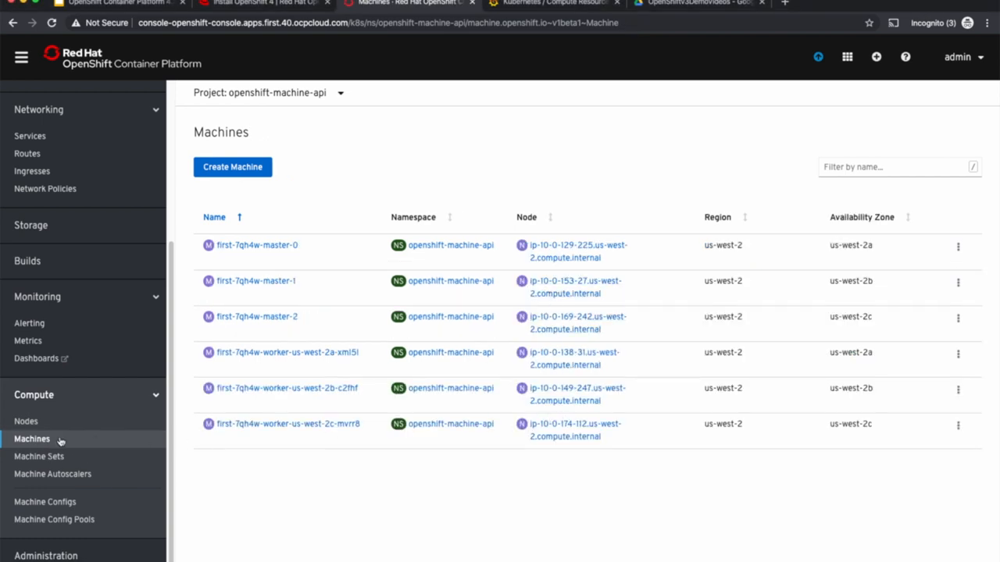
{"action": "left_click", "coordinate": [25, 422]}
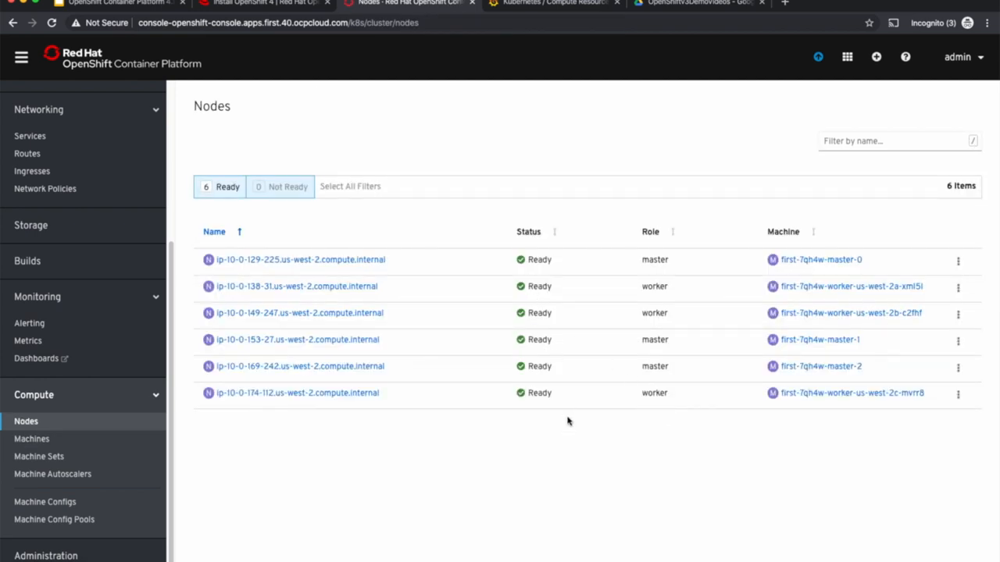
{"action": "left_click", "coordinate": [406, 4]}
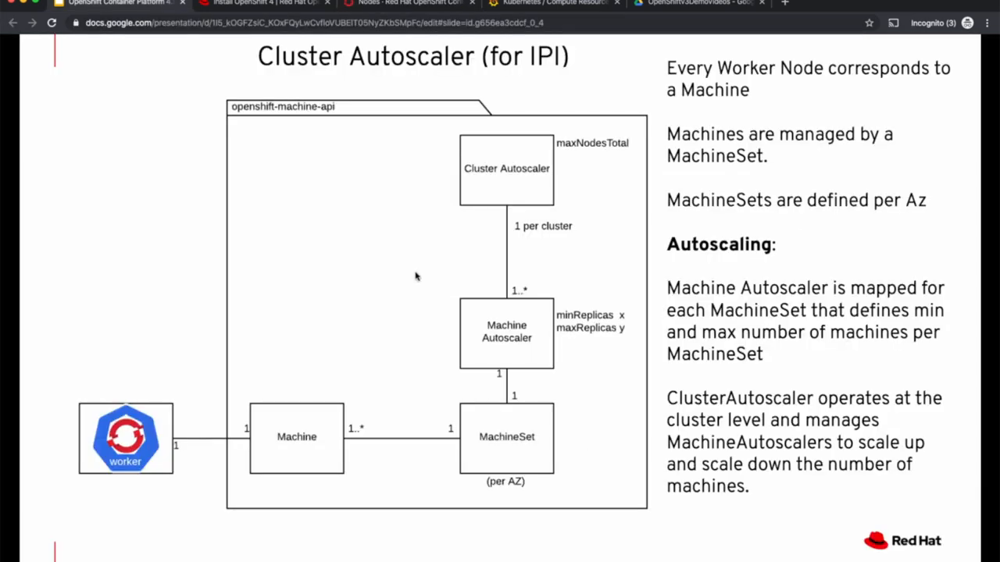